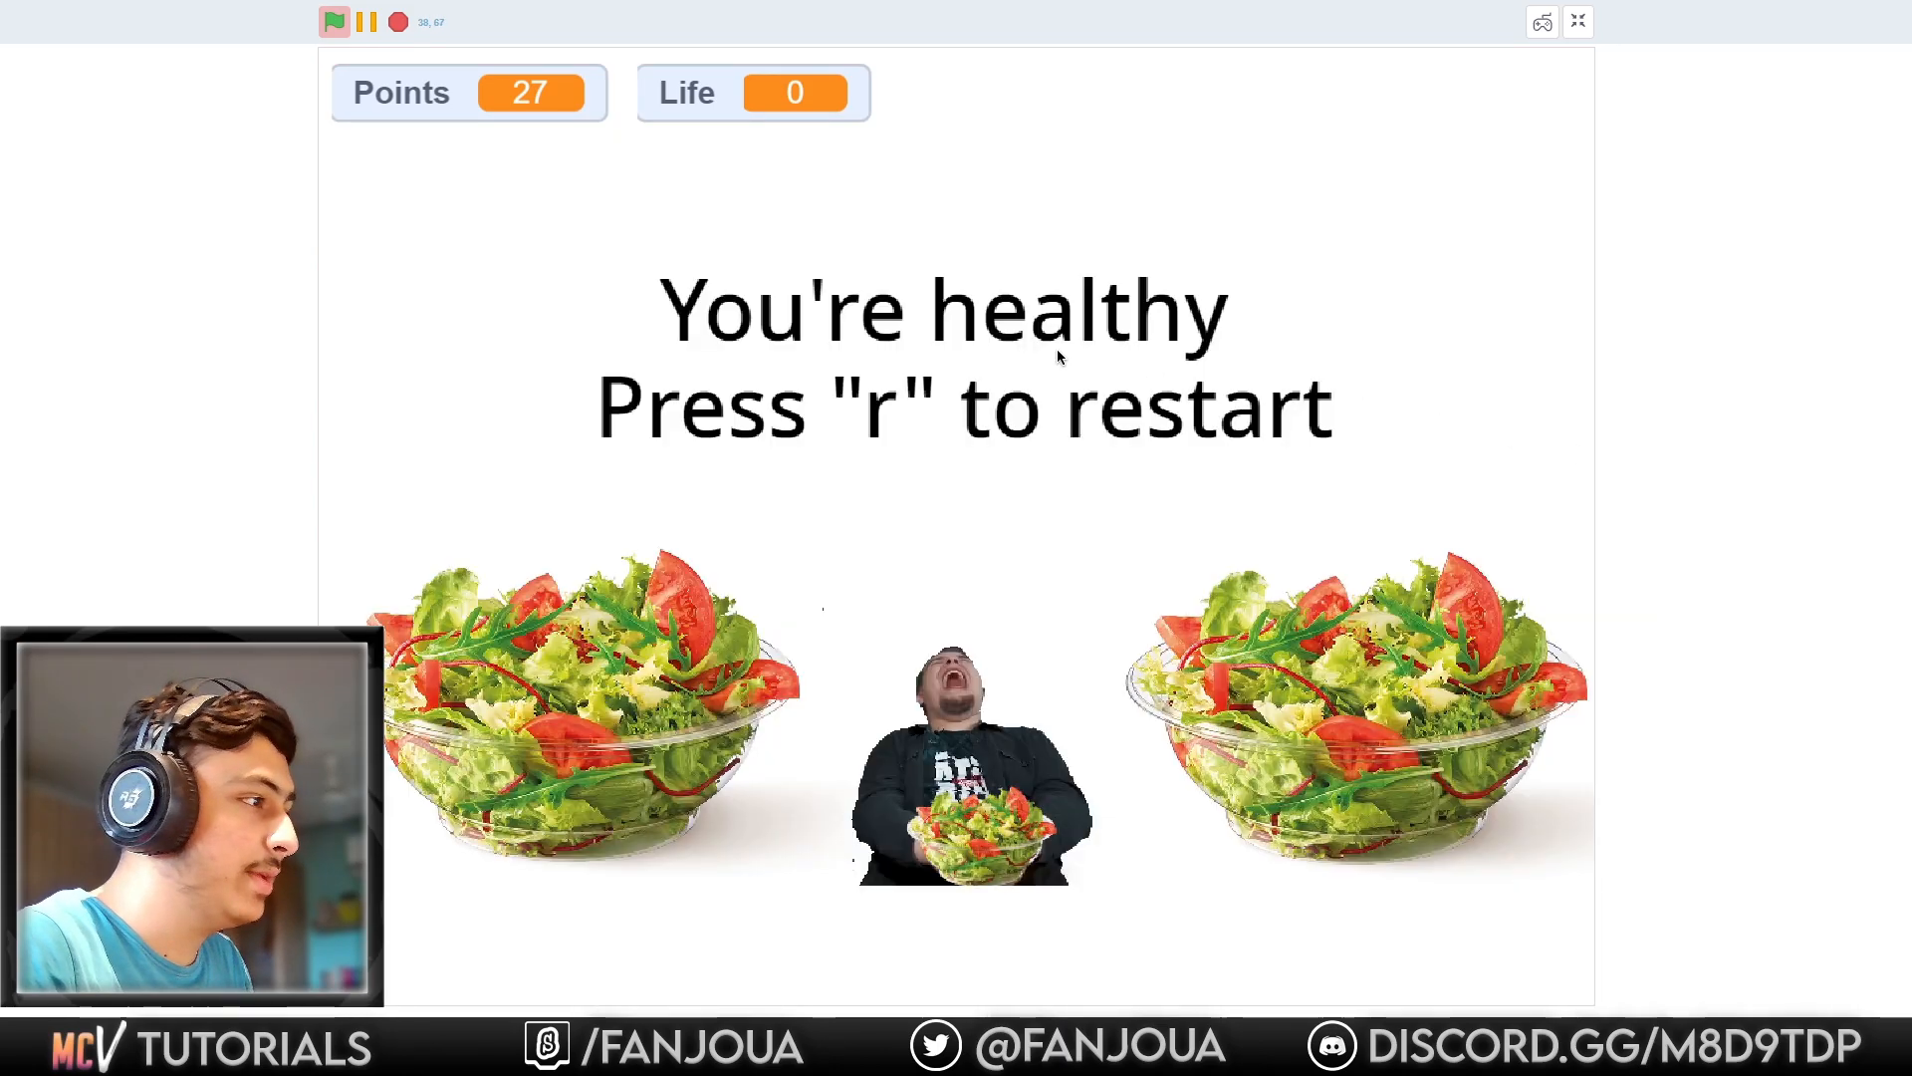
Restart the salad-eating game with R, returning to the Eat More! screen with points reset and three lives.
key(r)
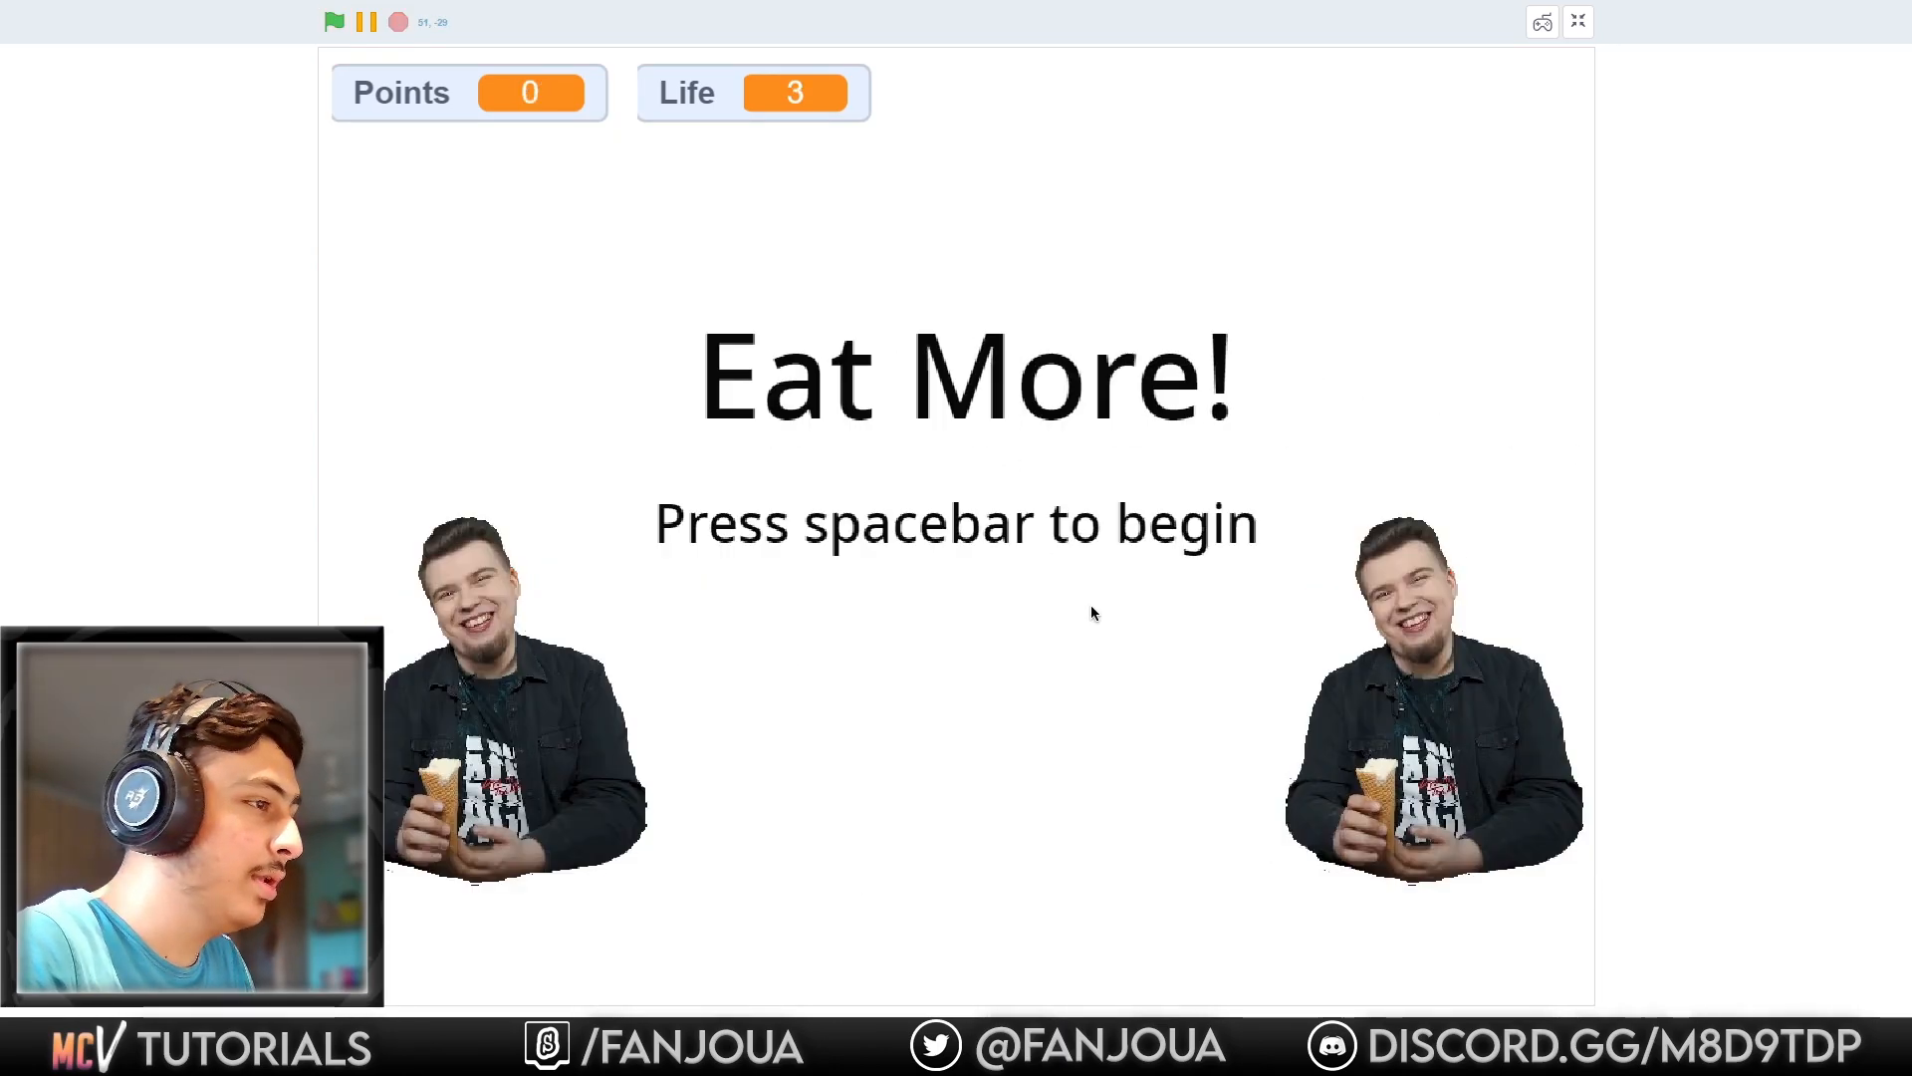
key(space)
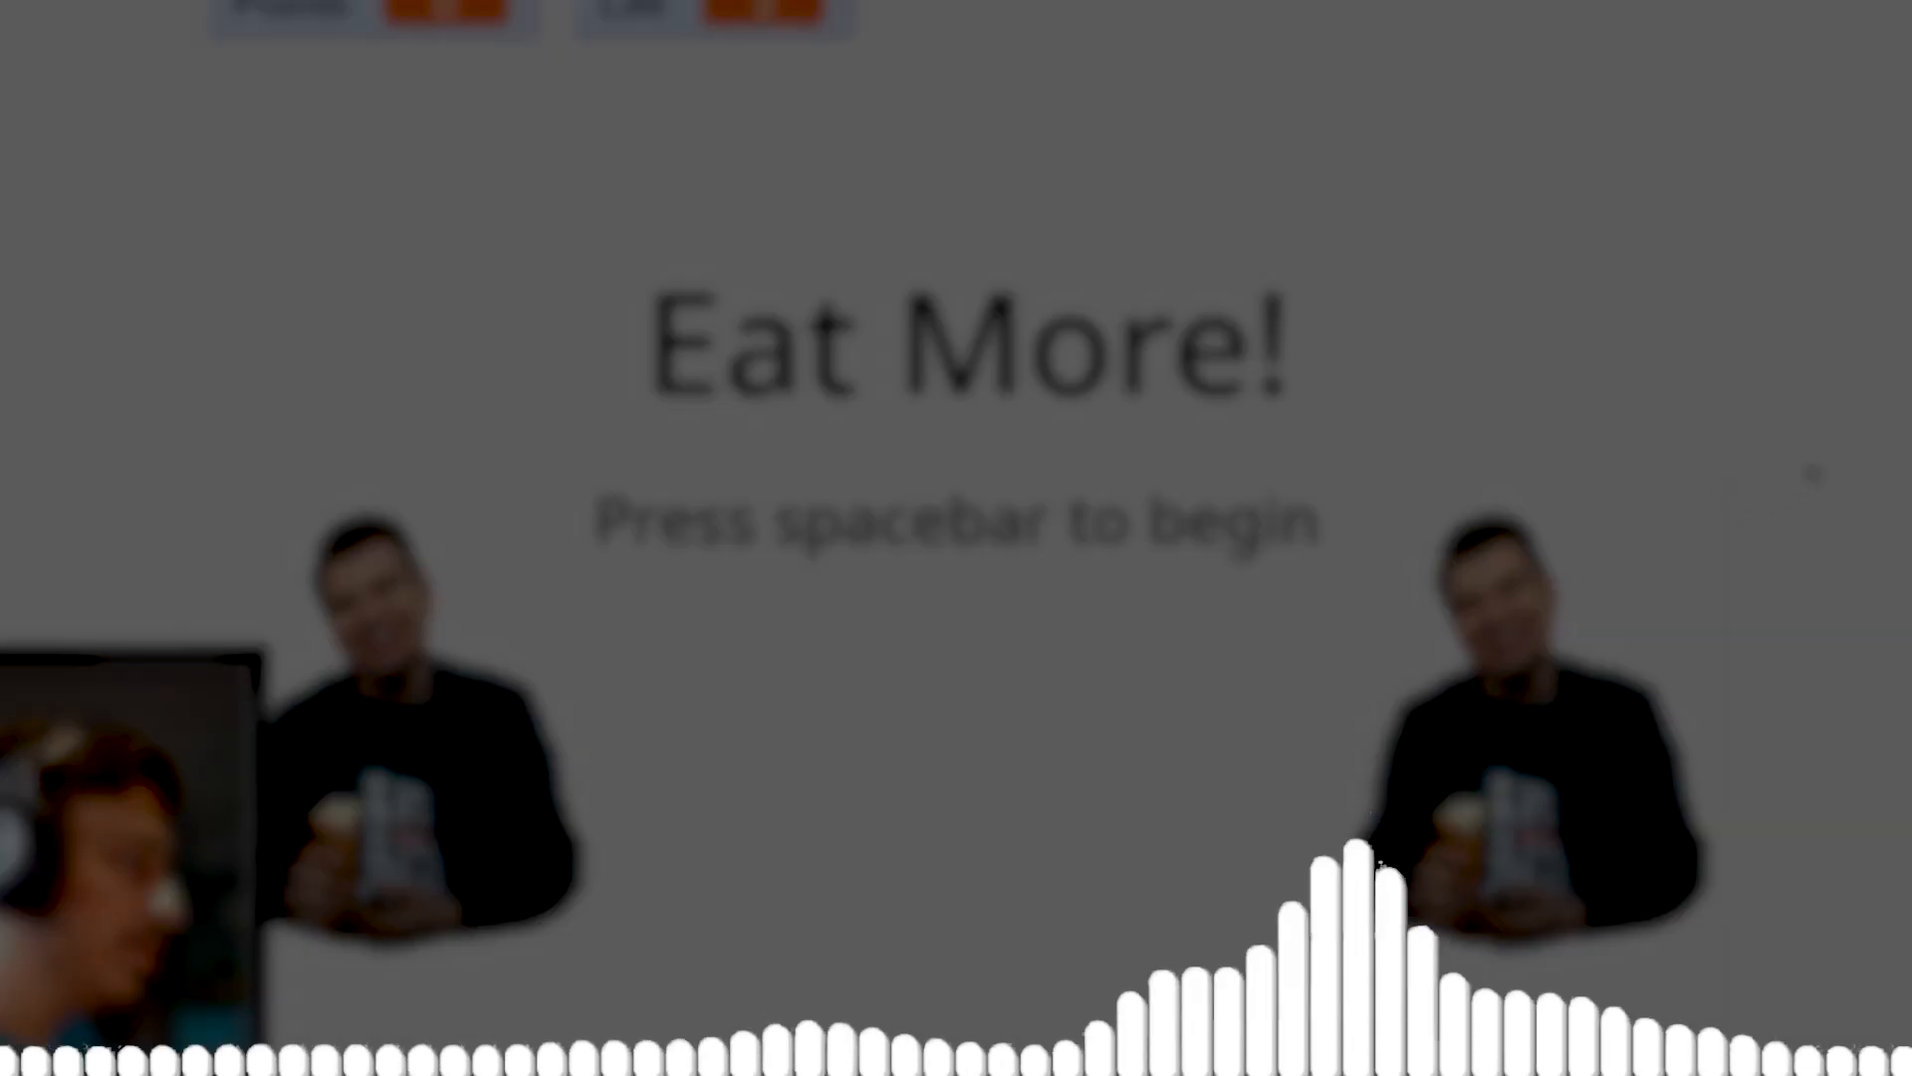
Run the virtual pet chick game with hunger, fun, sleepiness, thirst and age meters.
key(space)
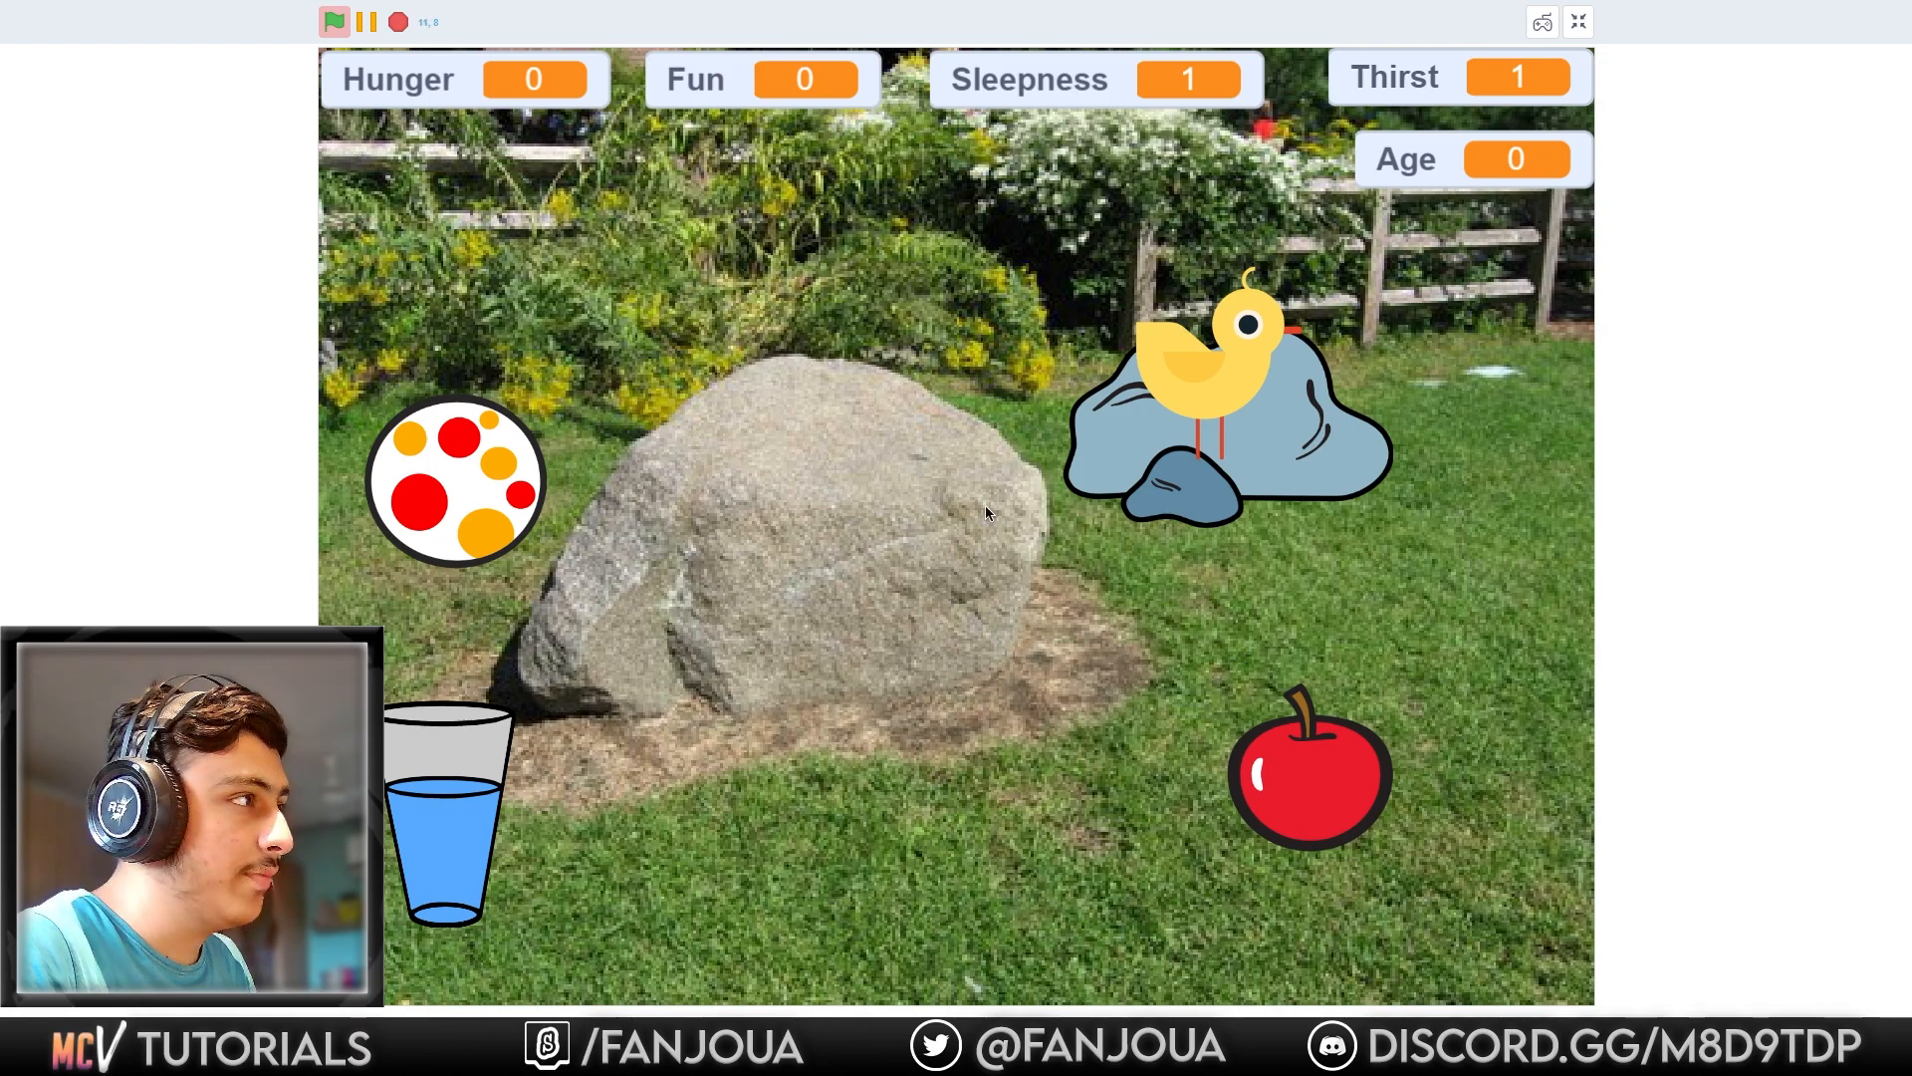
mouse_move(1181, 557)
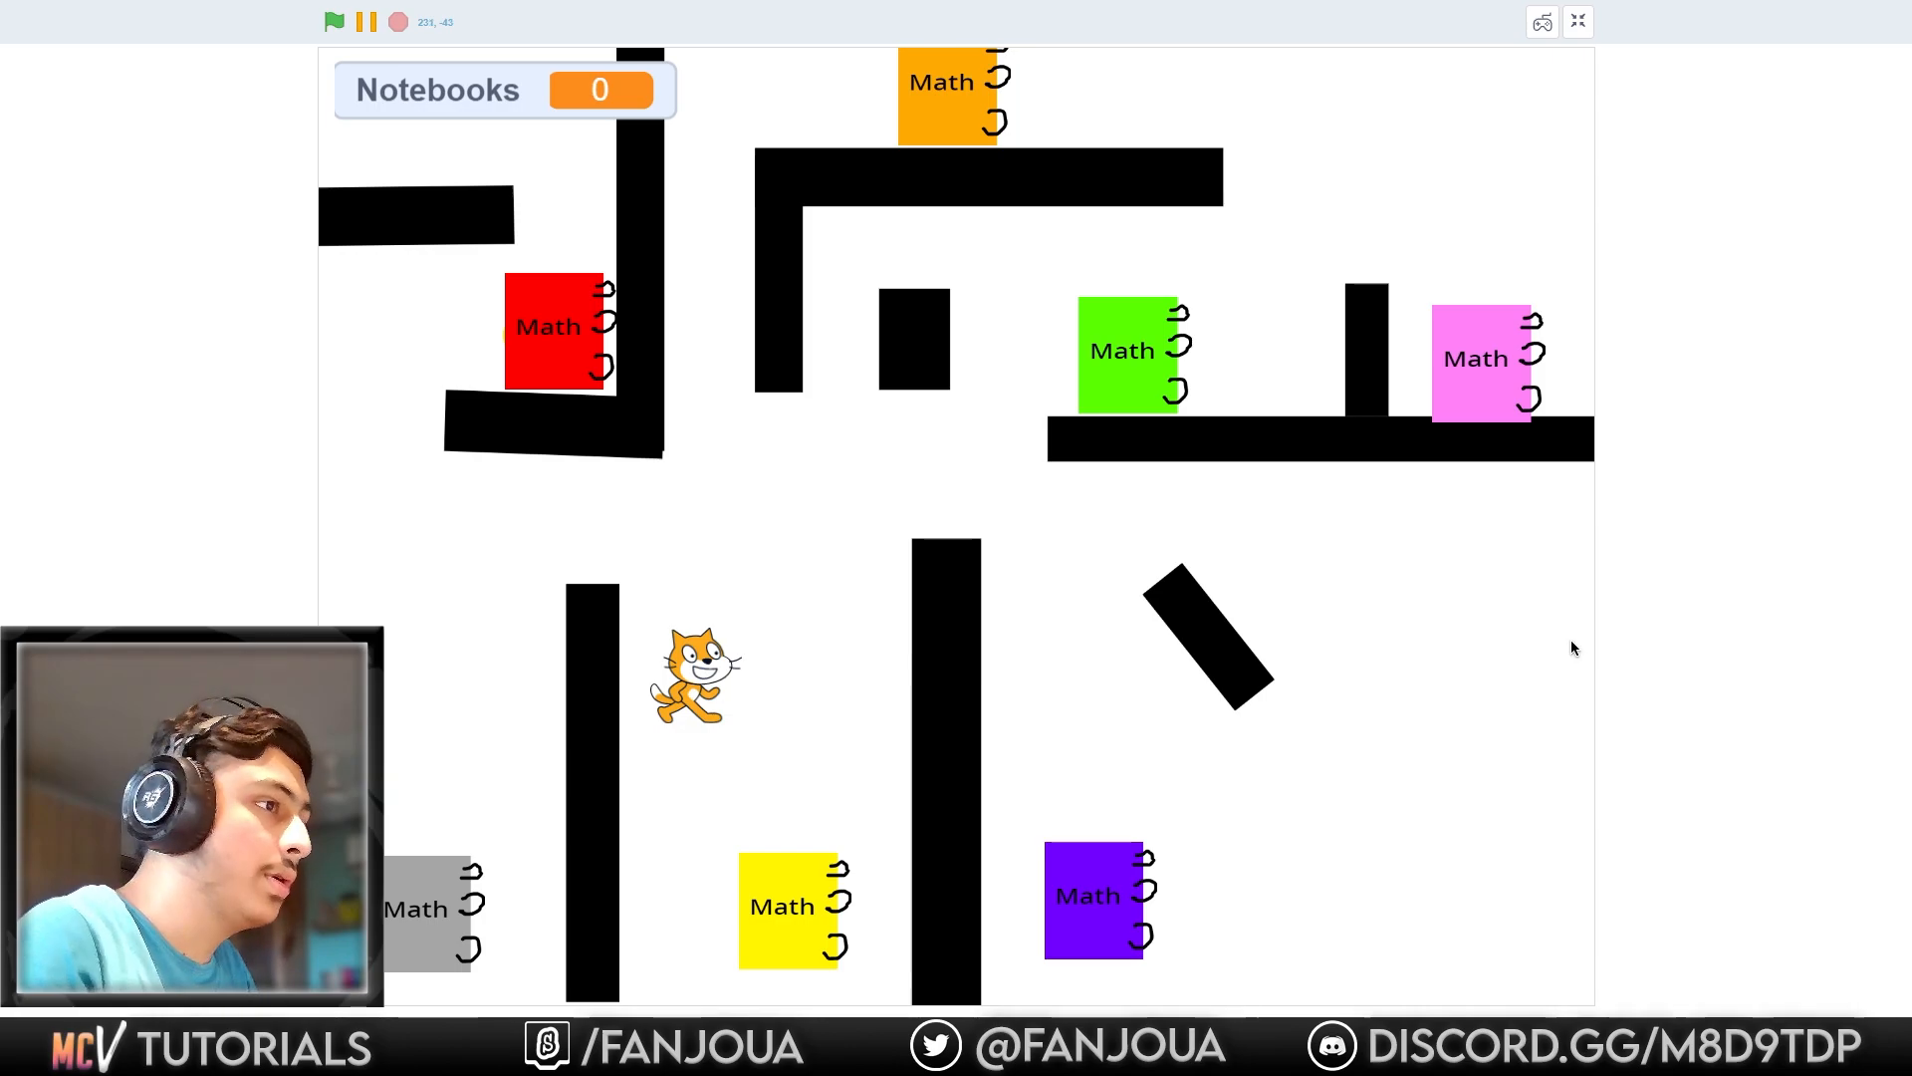
Leave full-screen play of the maze game and show the Catty sprite's scripts in the editor.
click(1578, 20)
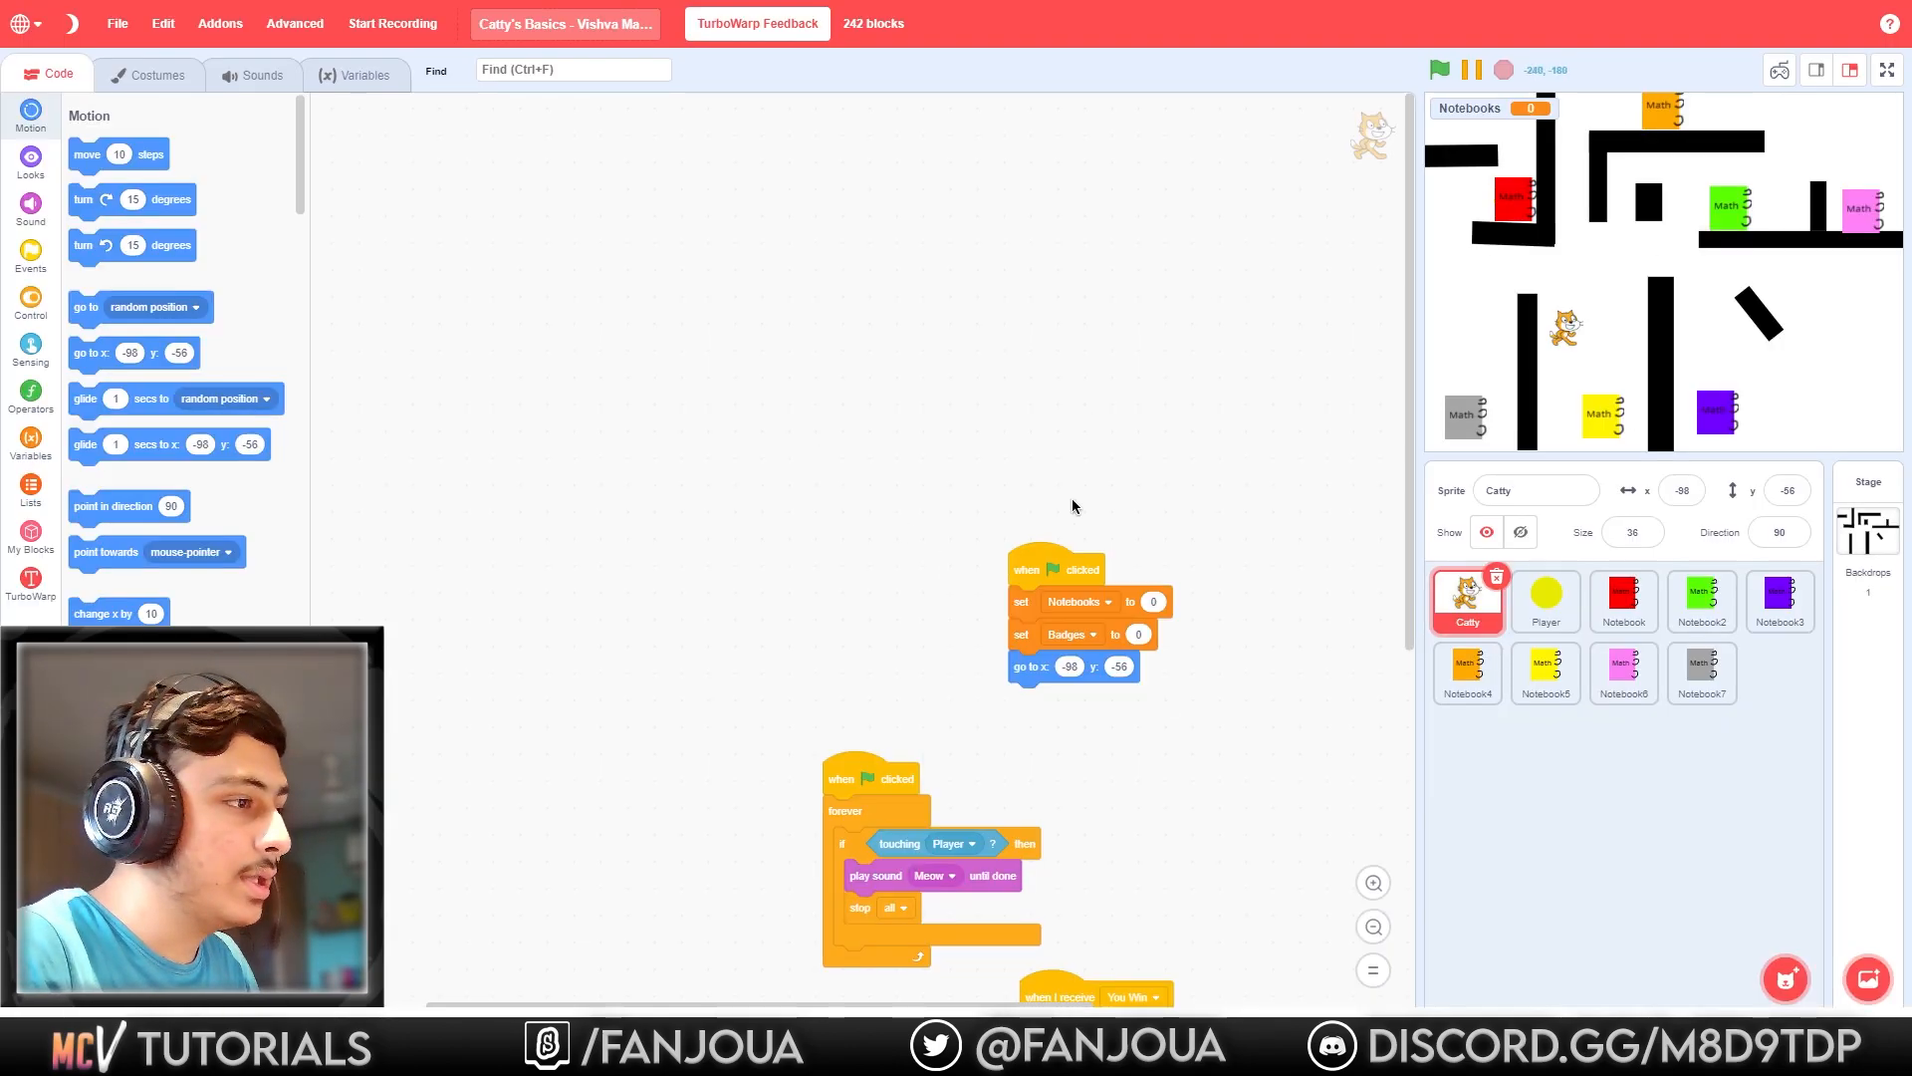
click(1885, 69)
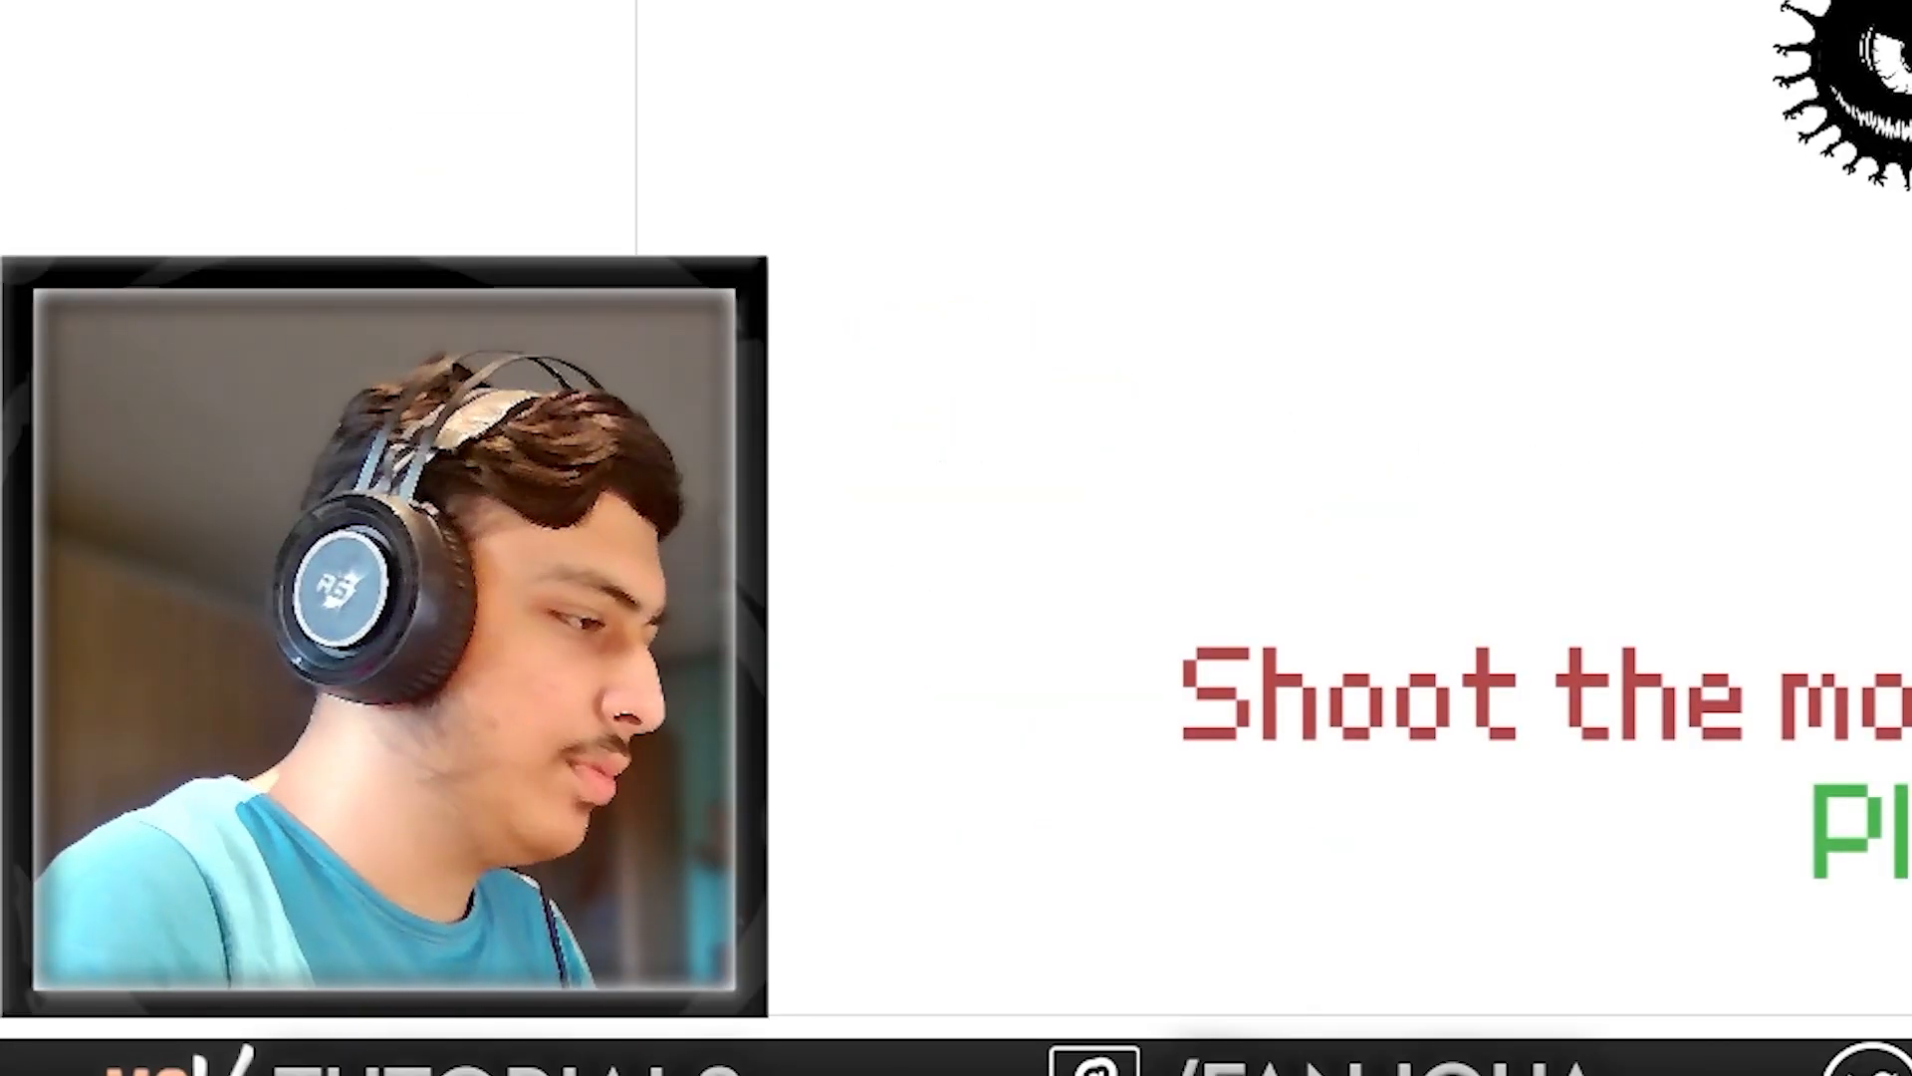
Run the monster-shooting project with the green flag to show its title screen.
click(334, 24)
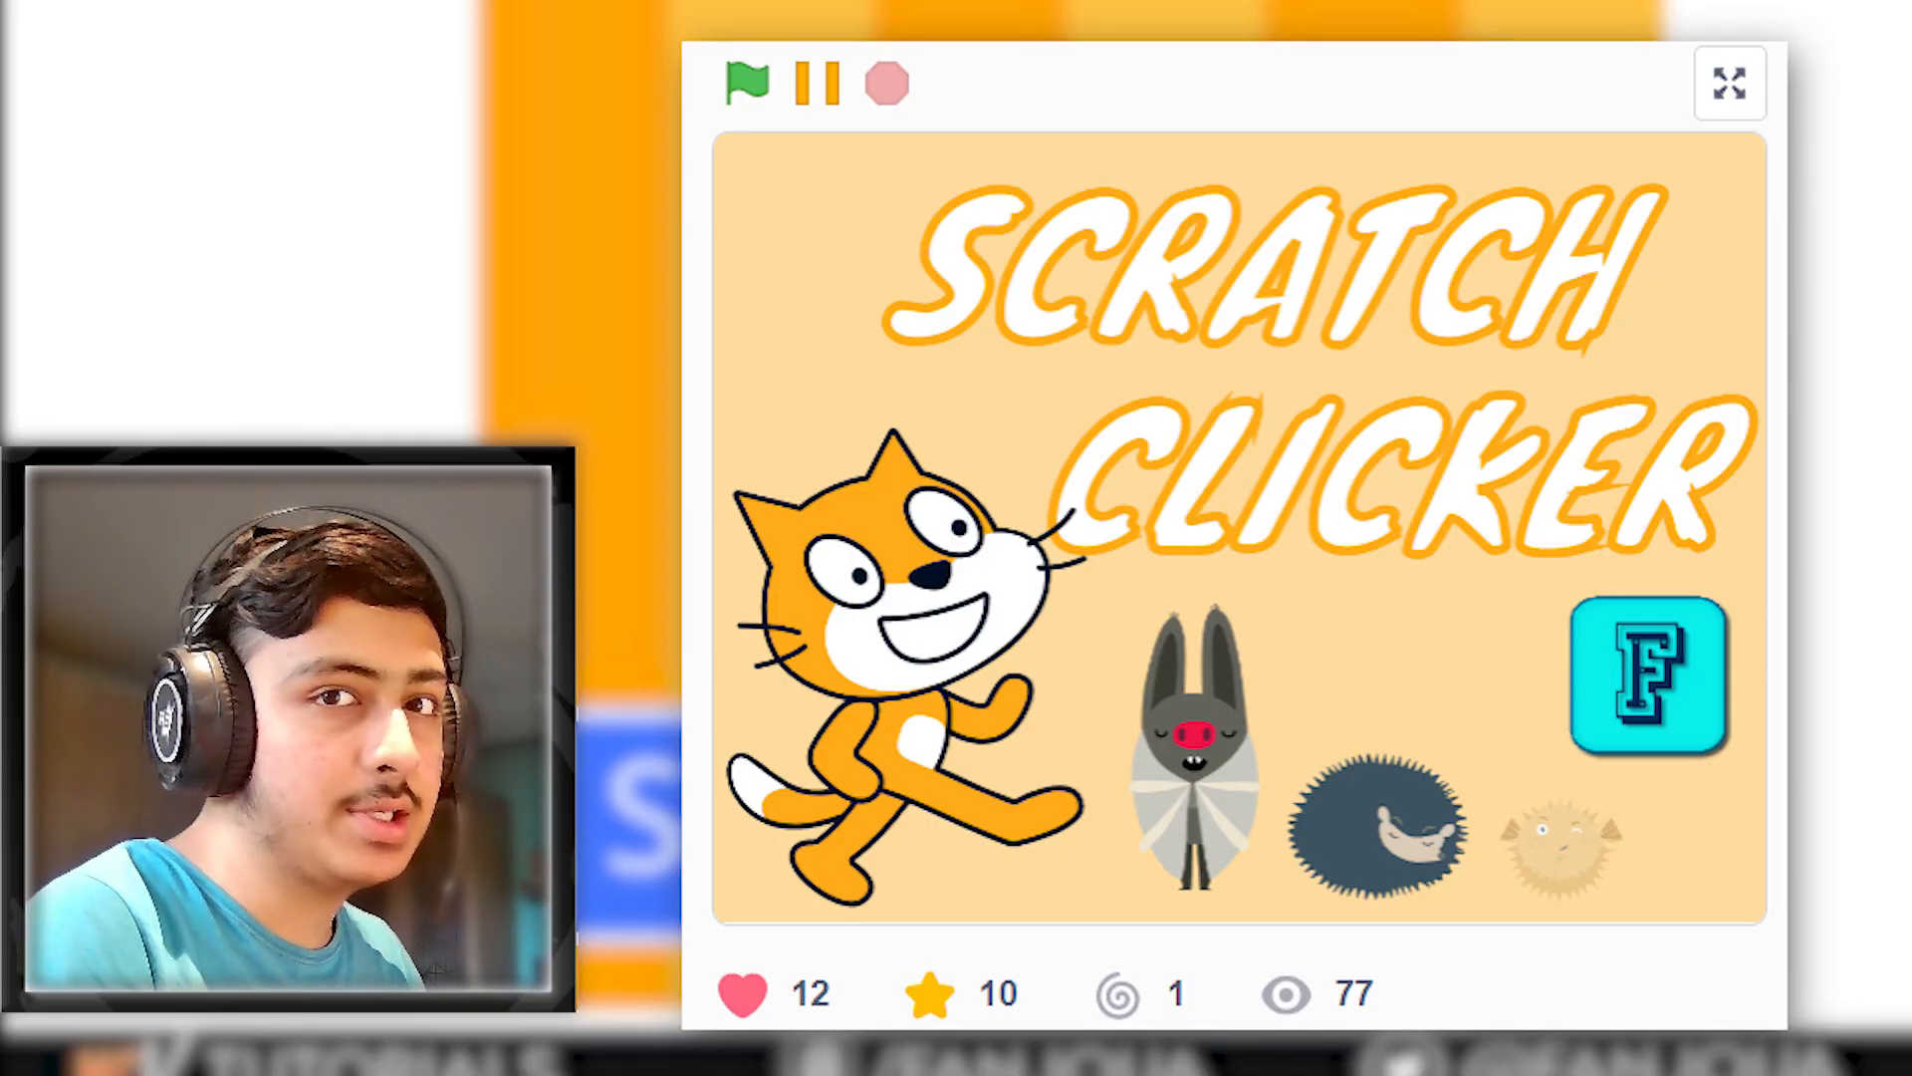
Load Scratch Clicker, buy the 2 cats per click upgrade in the shop and return to the cat.
click(749, 82)
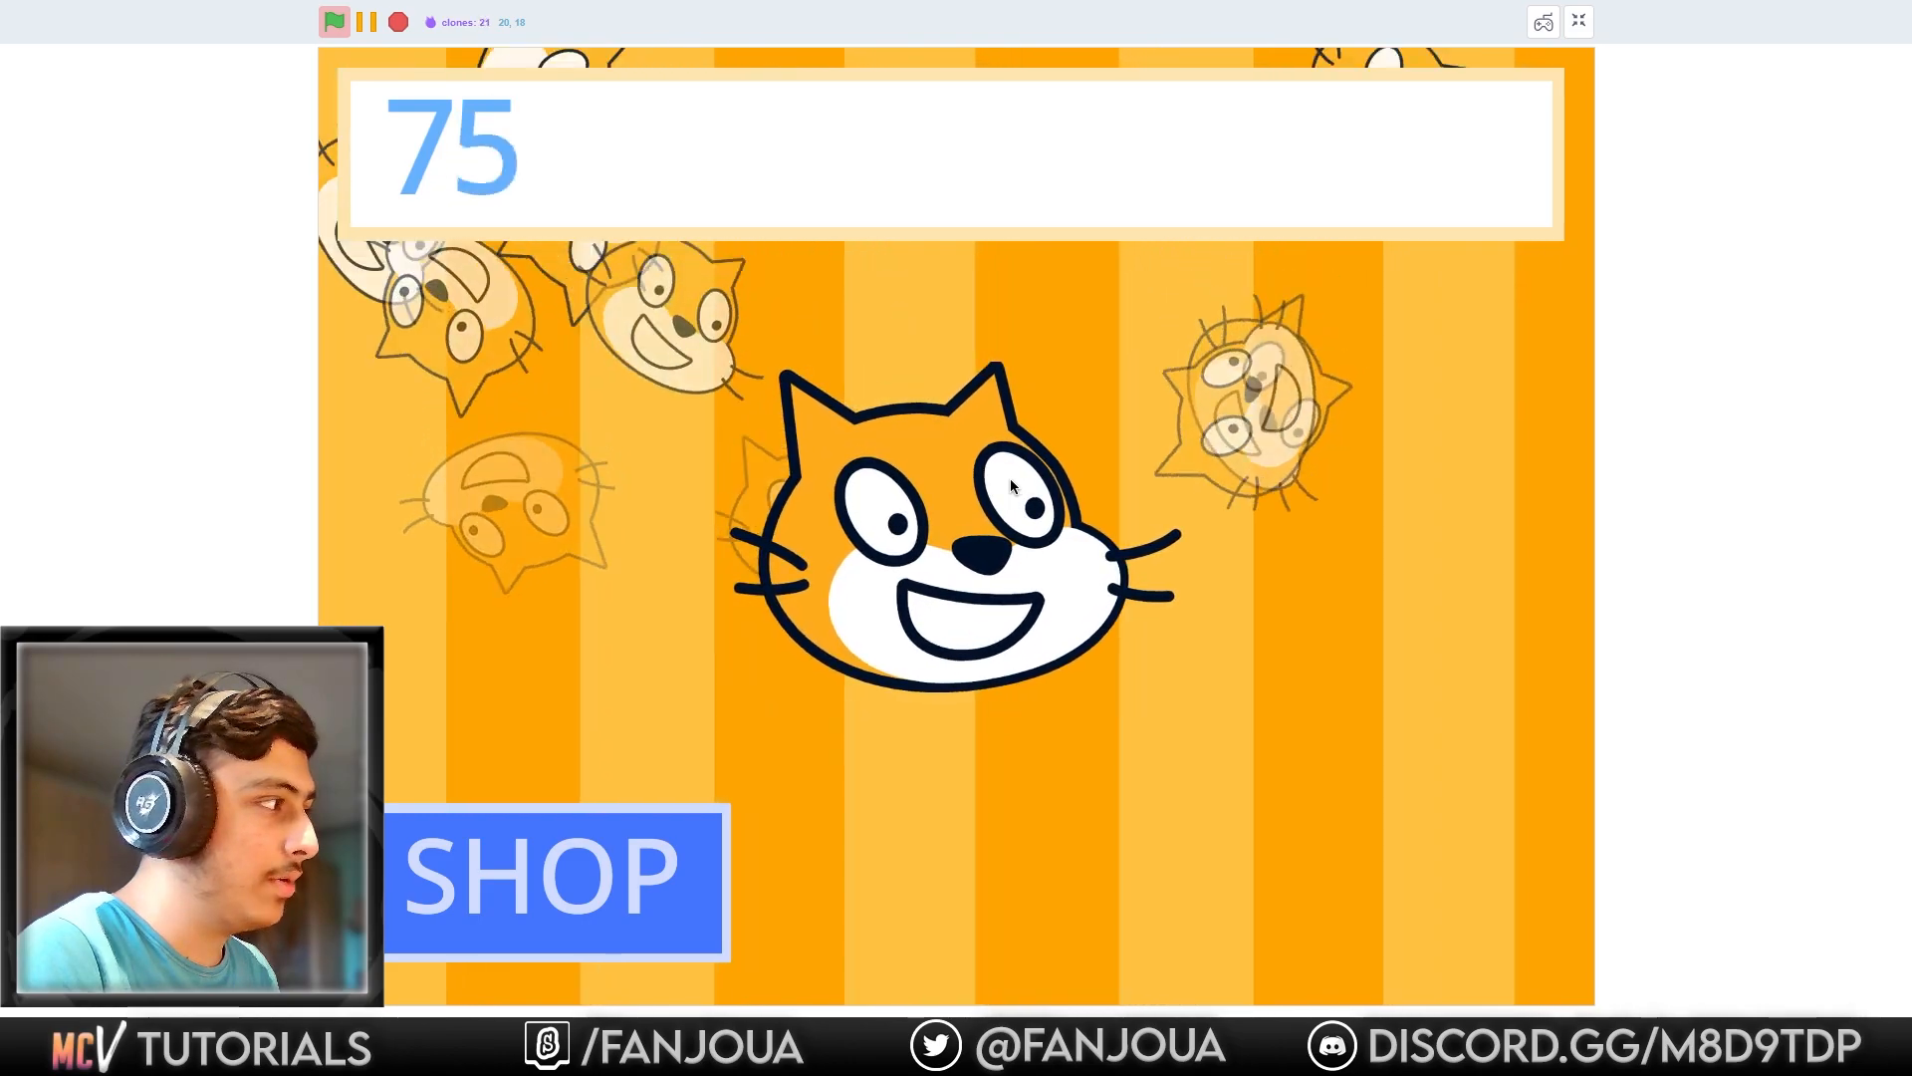
click(553, 884)
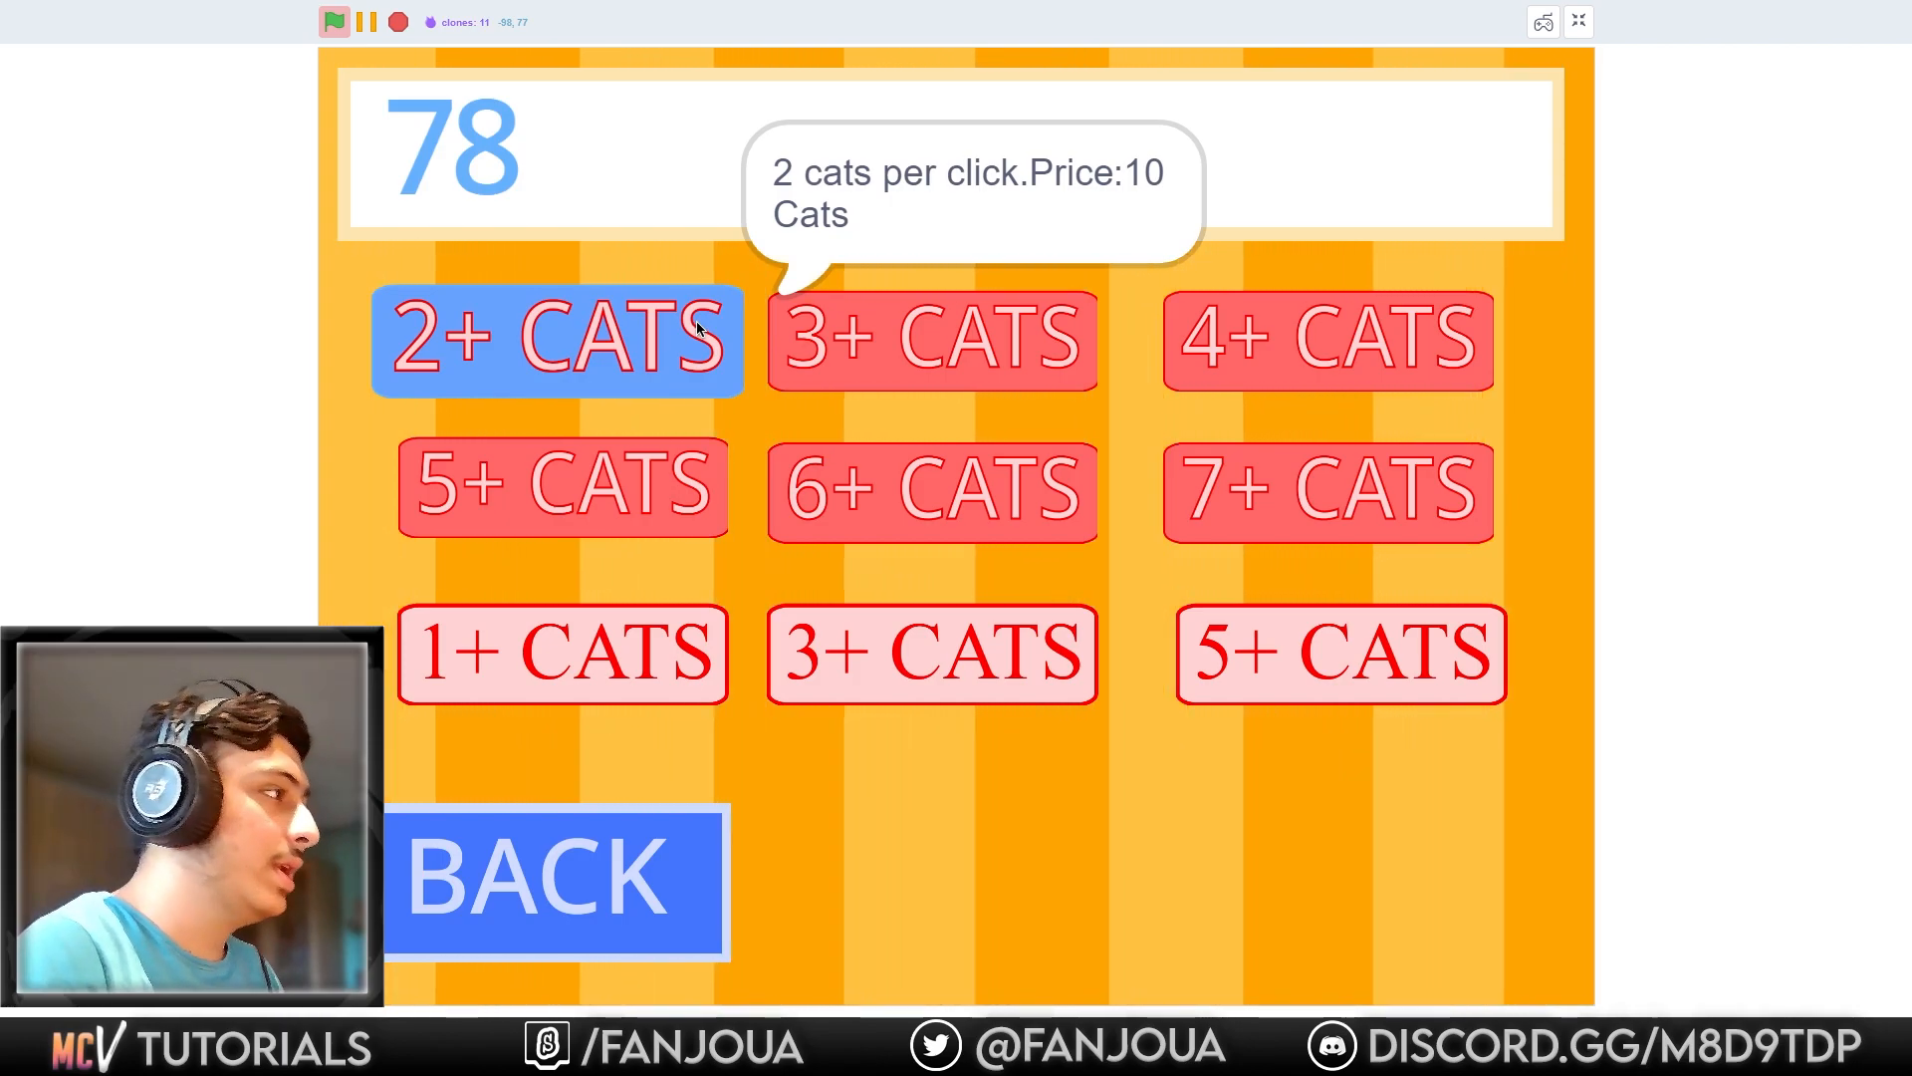
click(1286, 363)
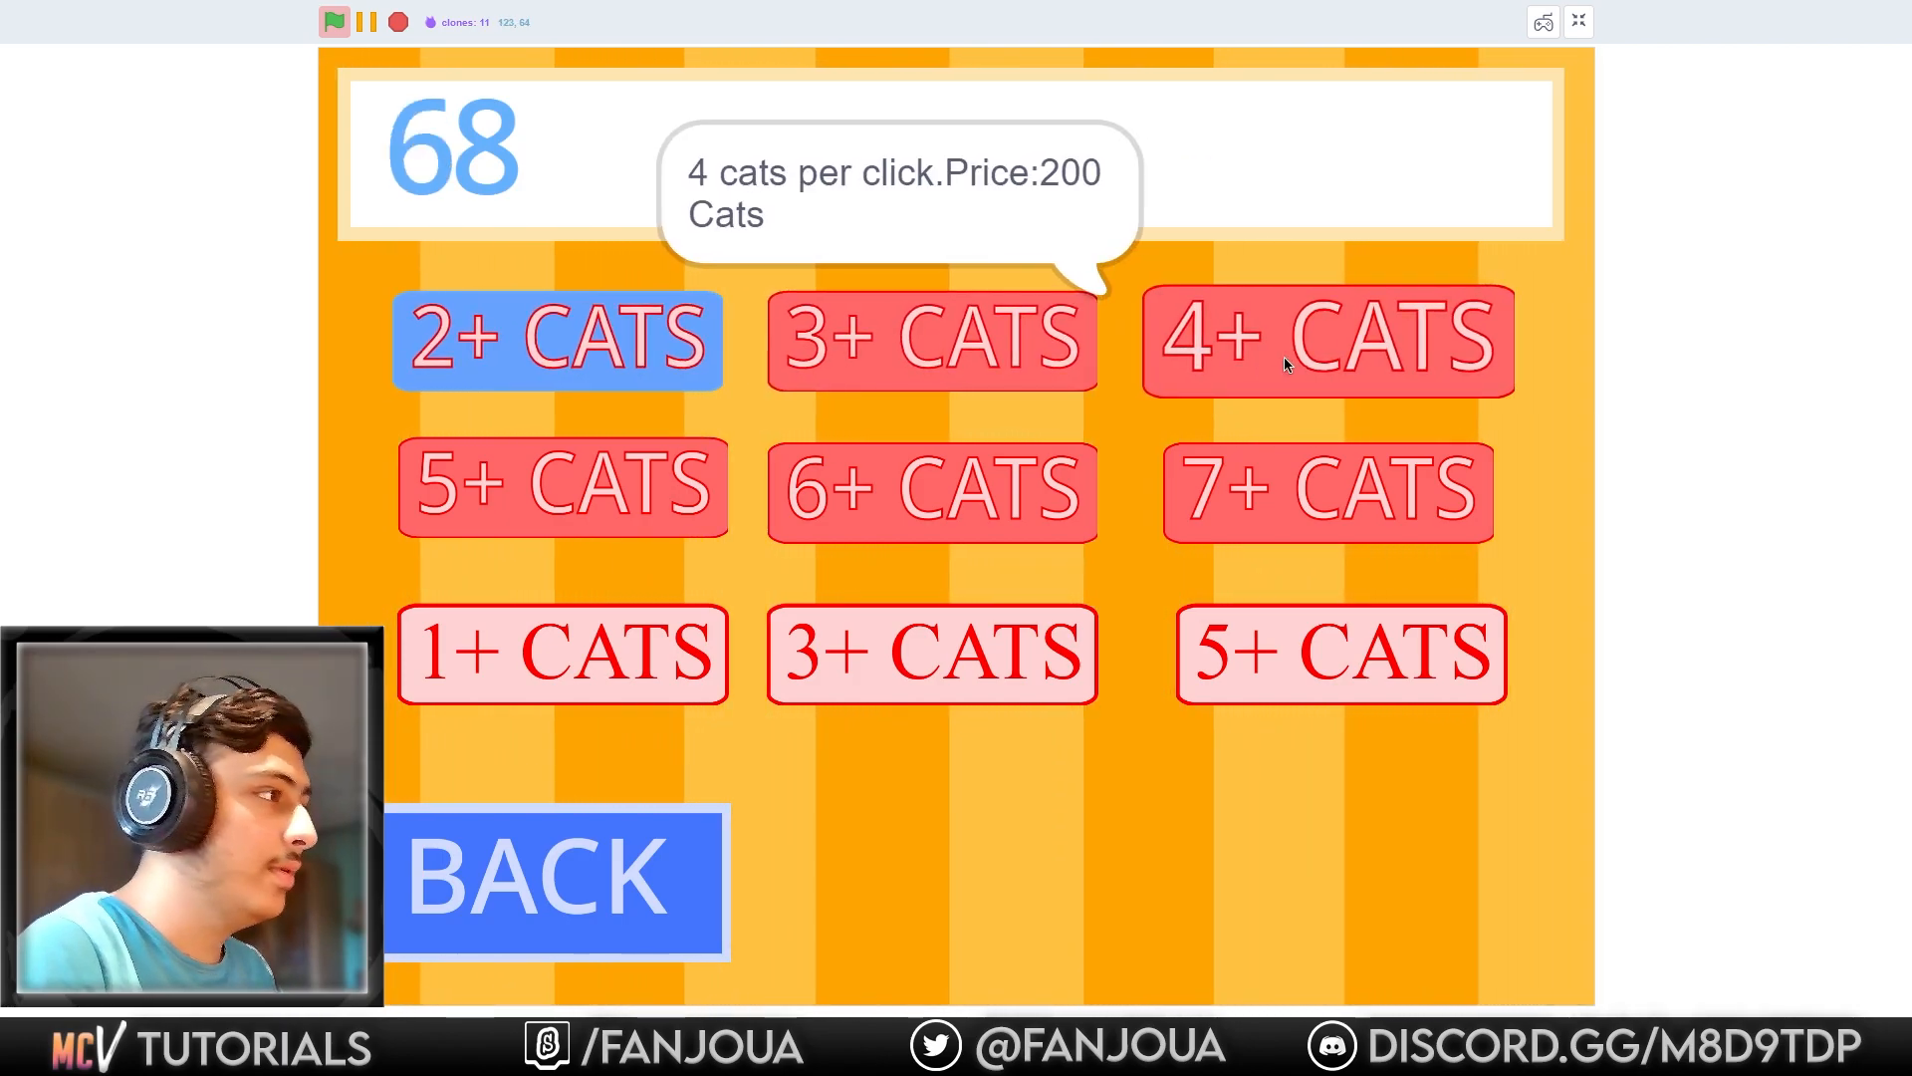
mouse_move(625, 853)
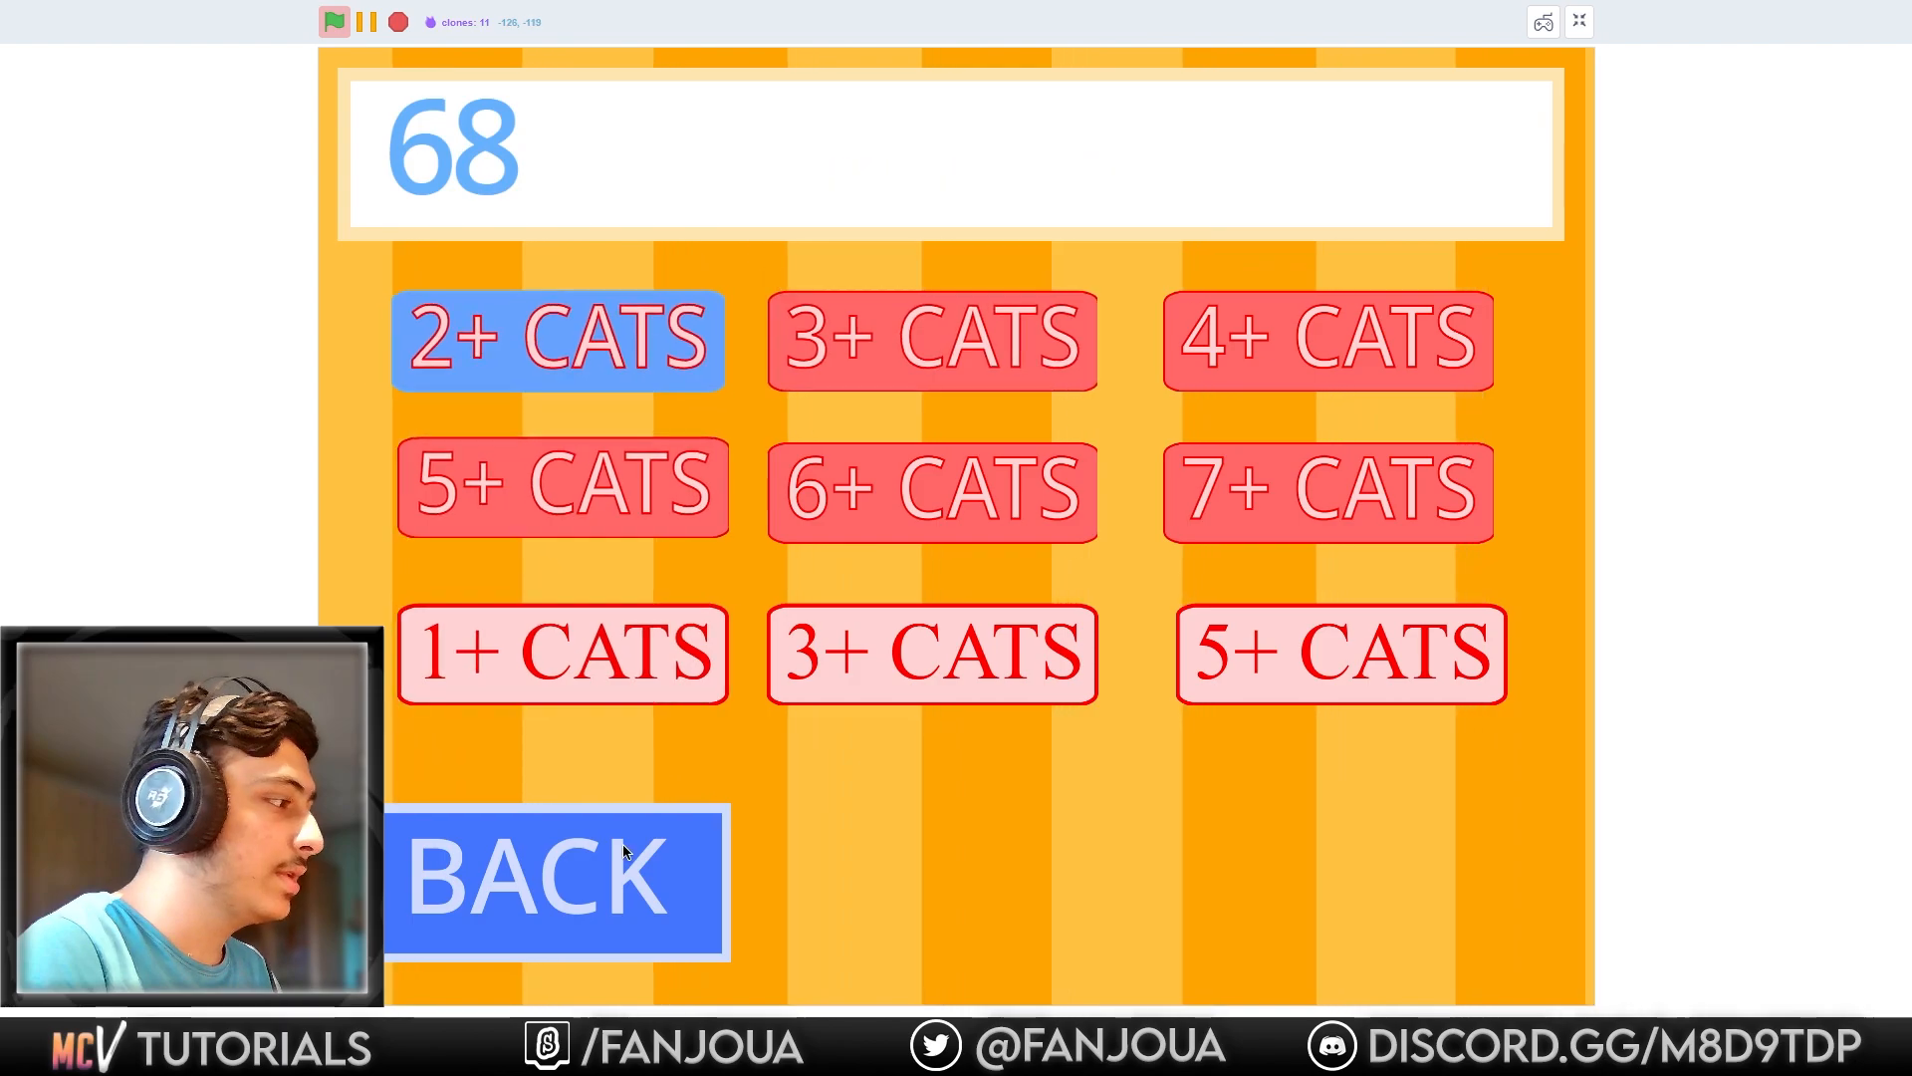
click(561, 885)
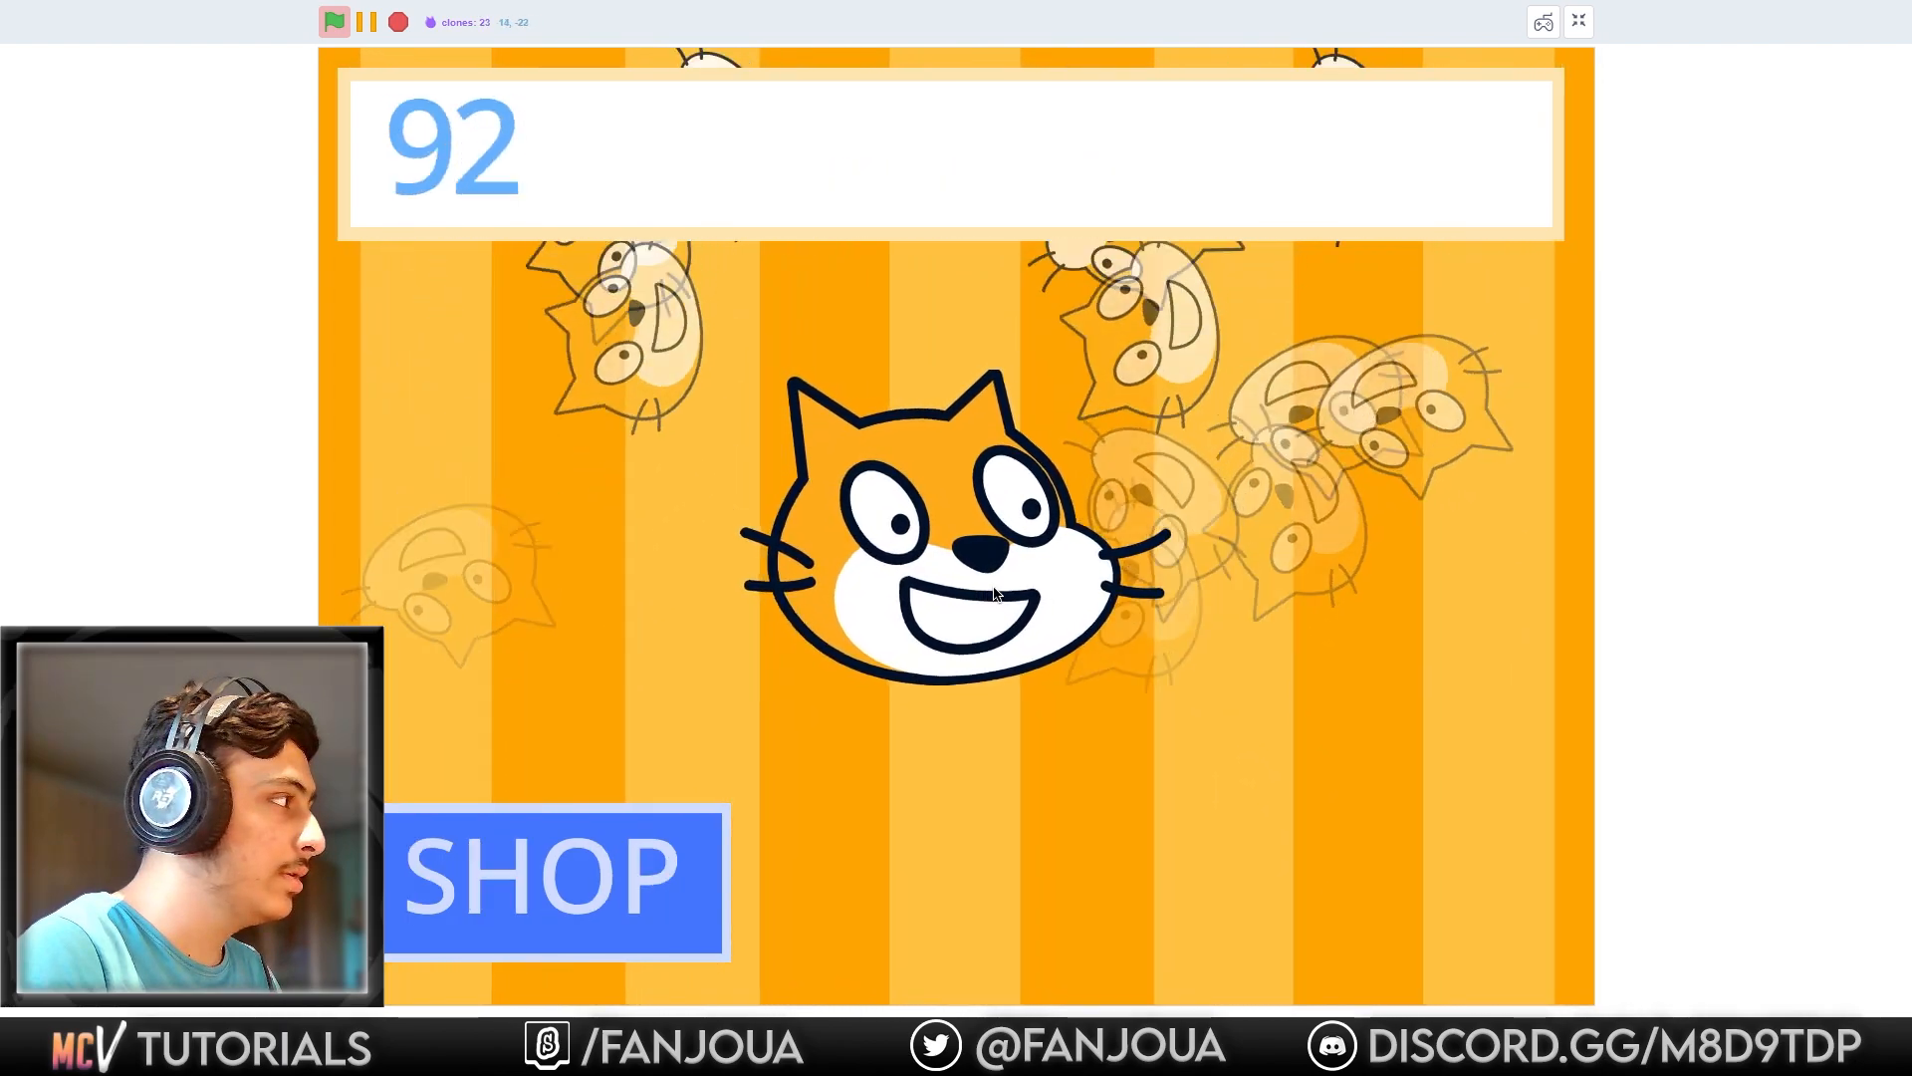
Revisit the upgrade shop, go back and keep clicking the cat toward a count of 127.
click(553, 882)
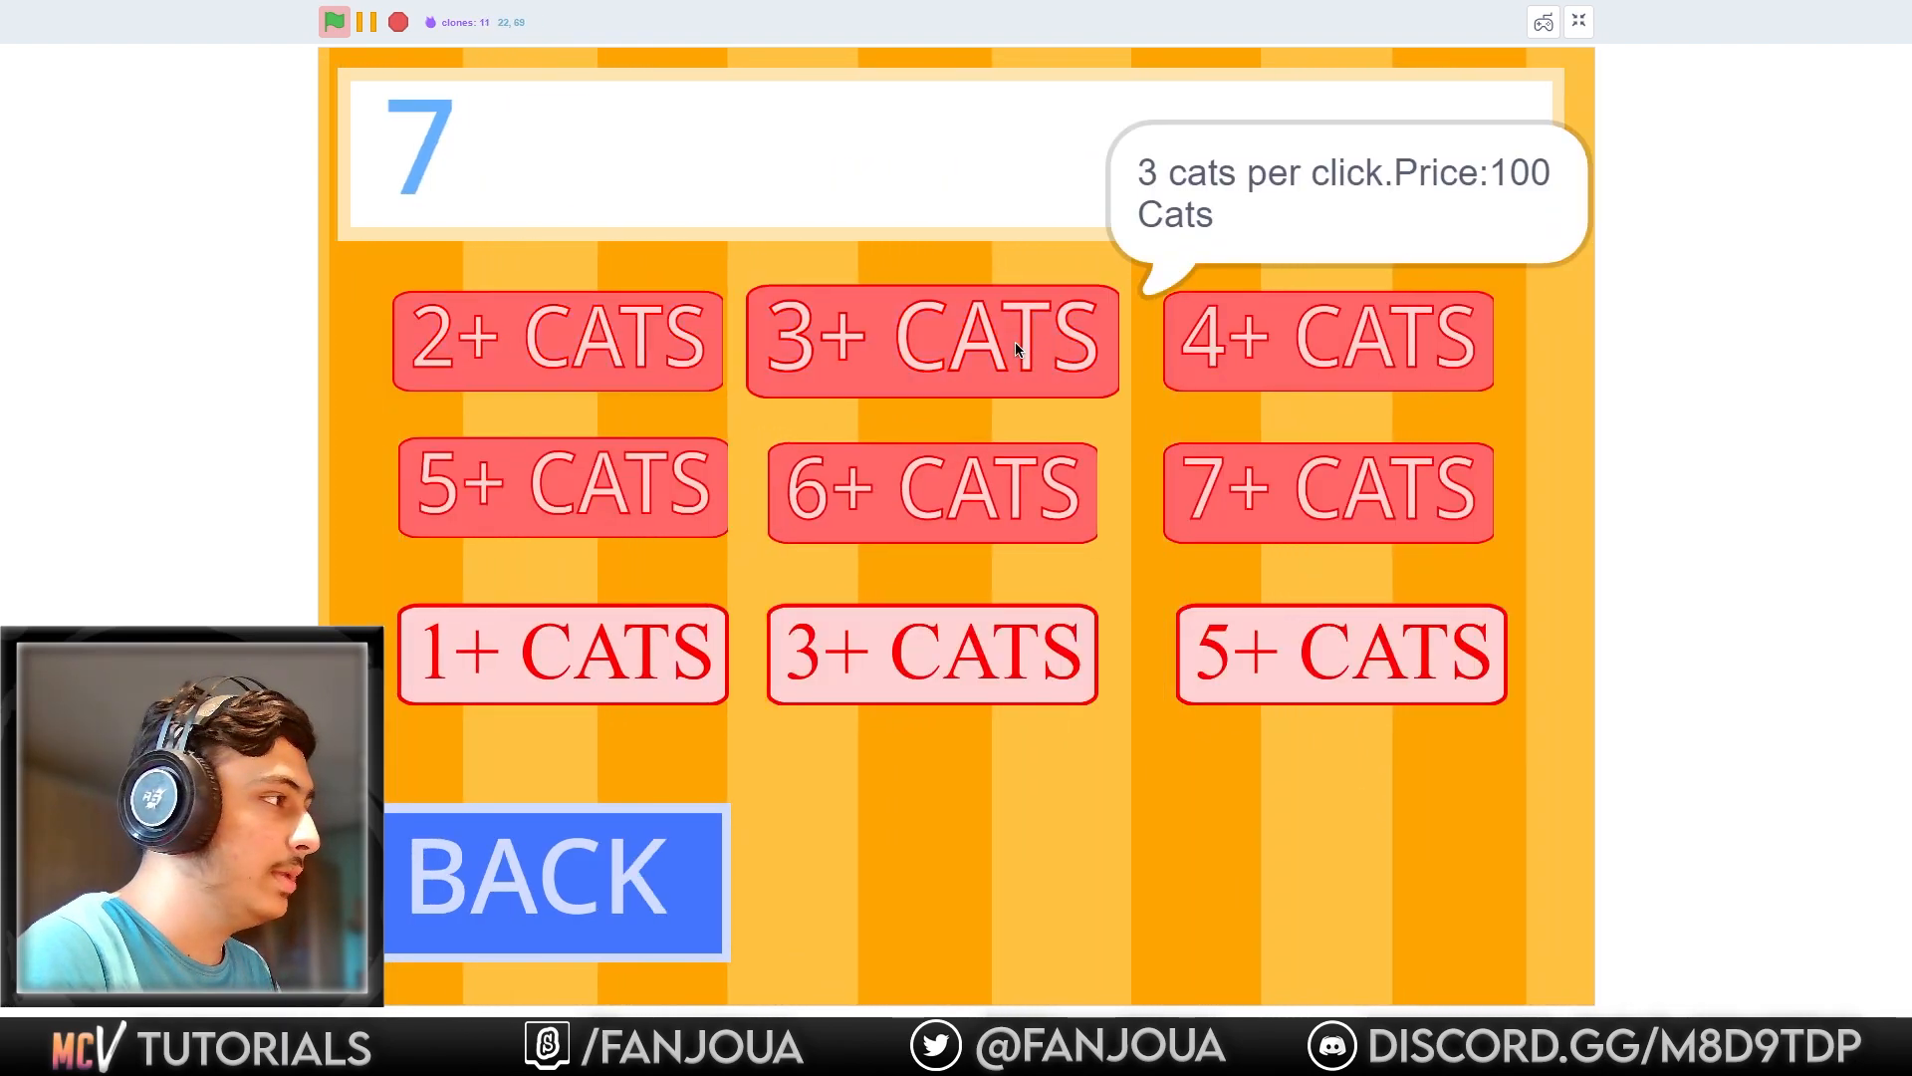
click(557, 897)
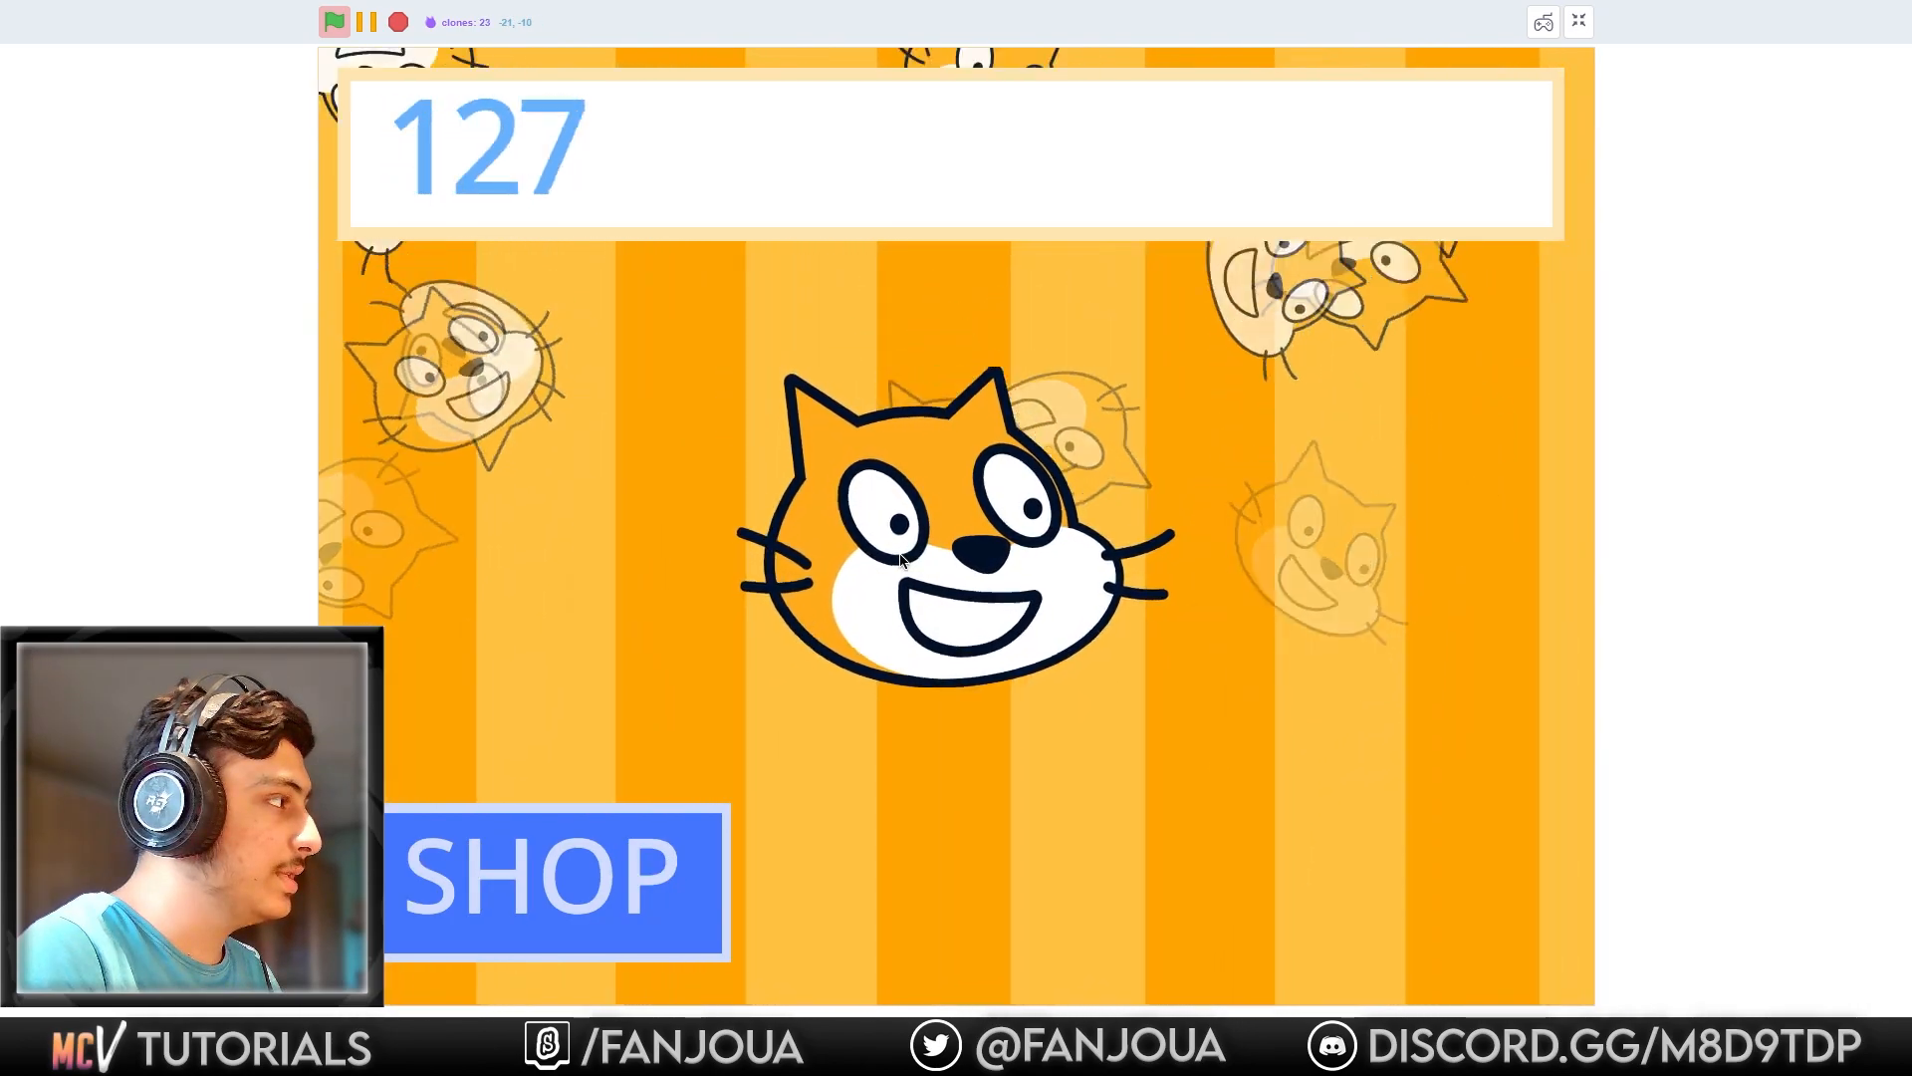
click(558, 882)
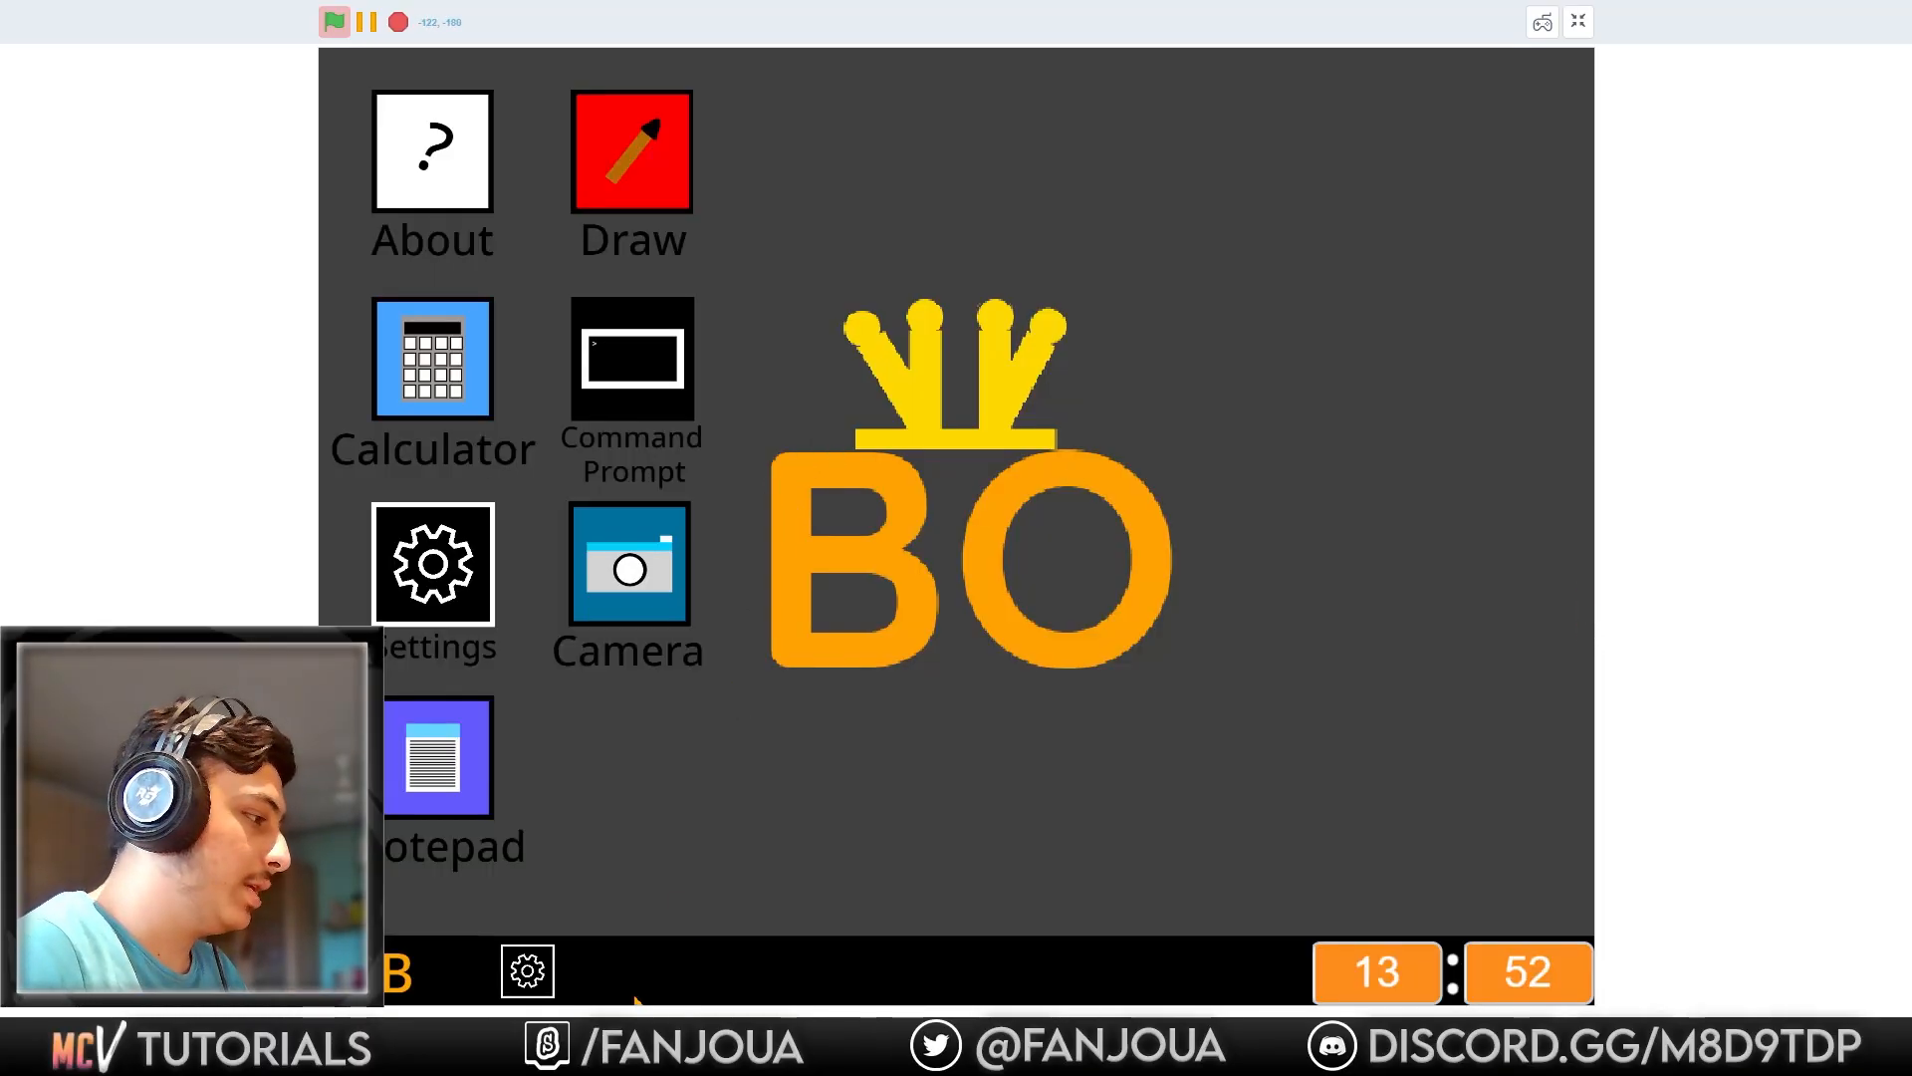
mouse_move(1219, 351)
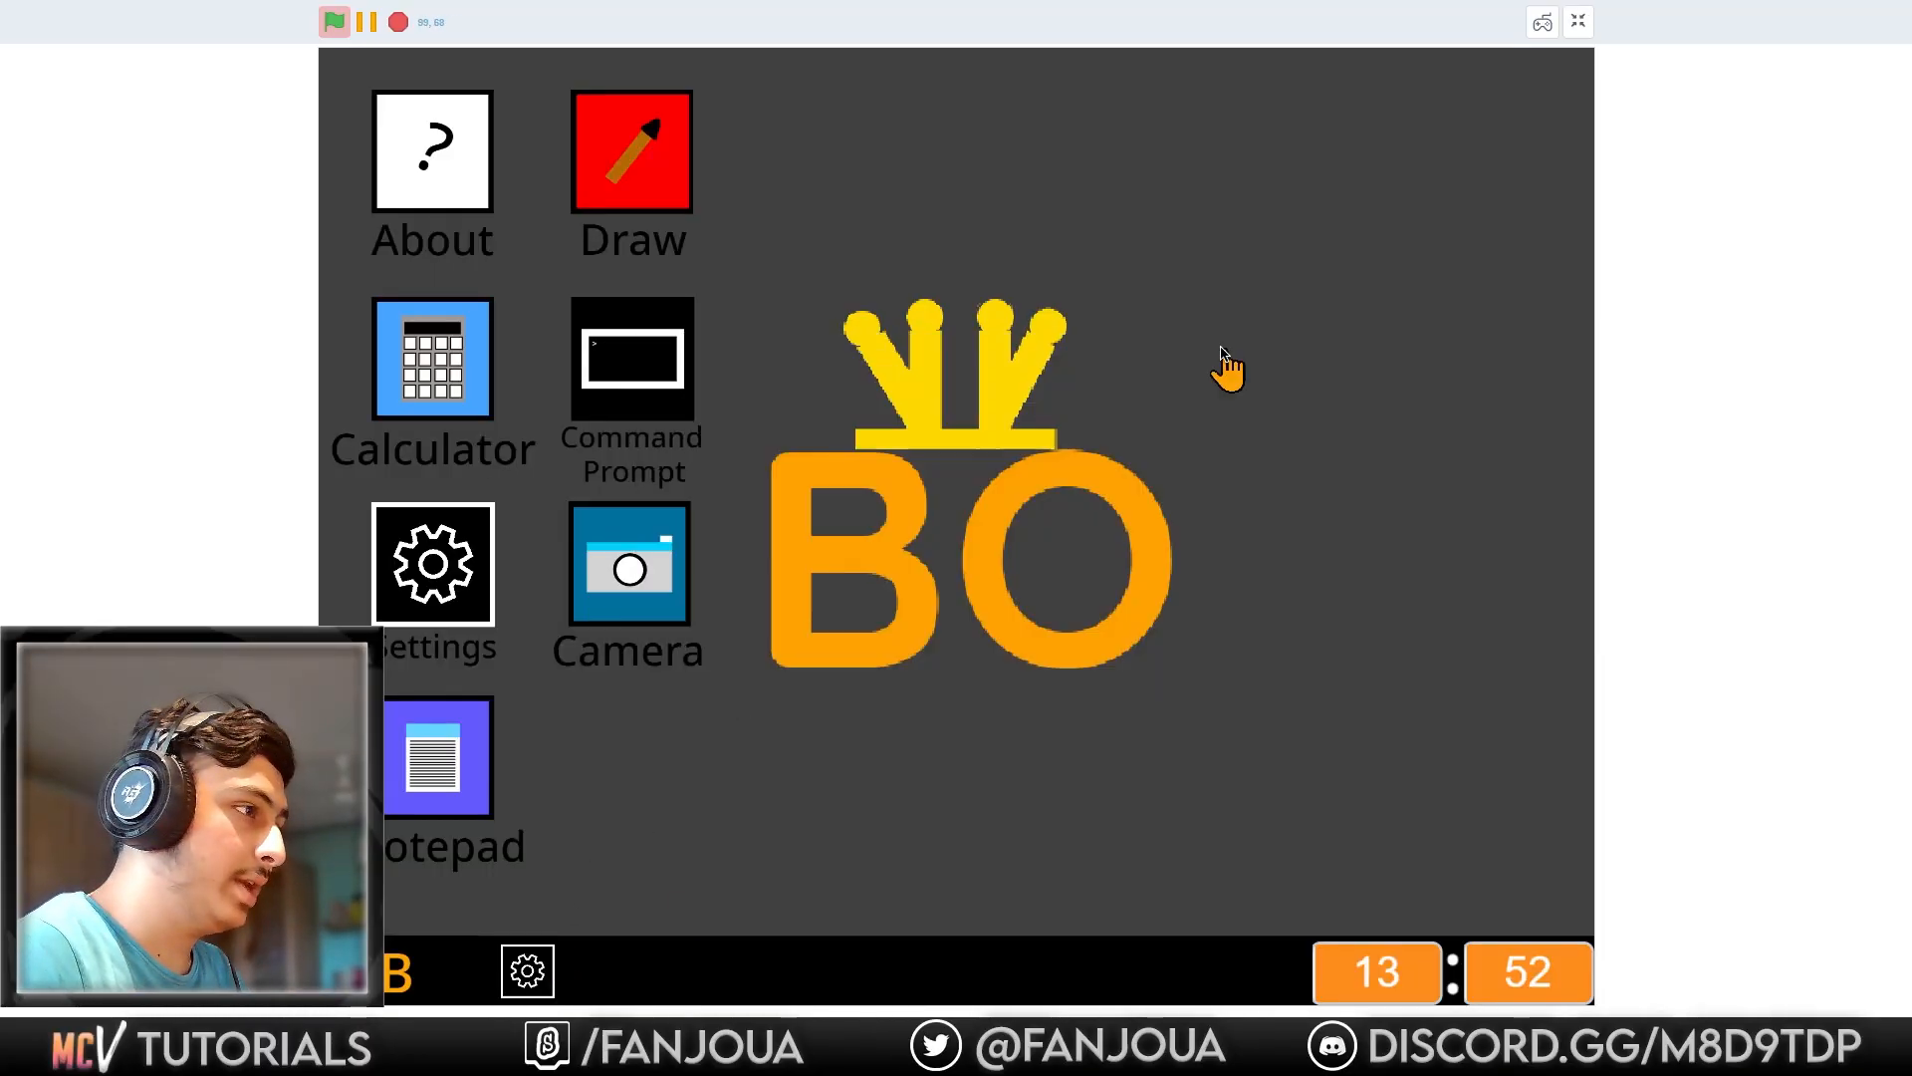
mouse_move(599, 314)
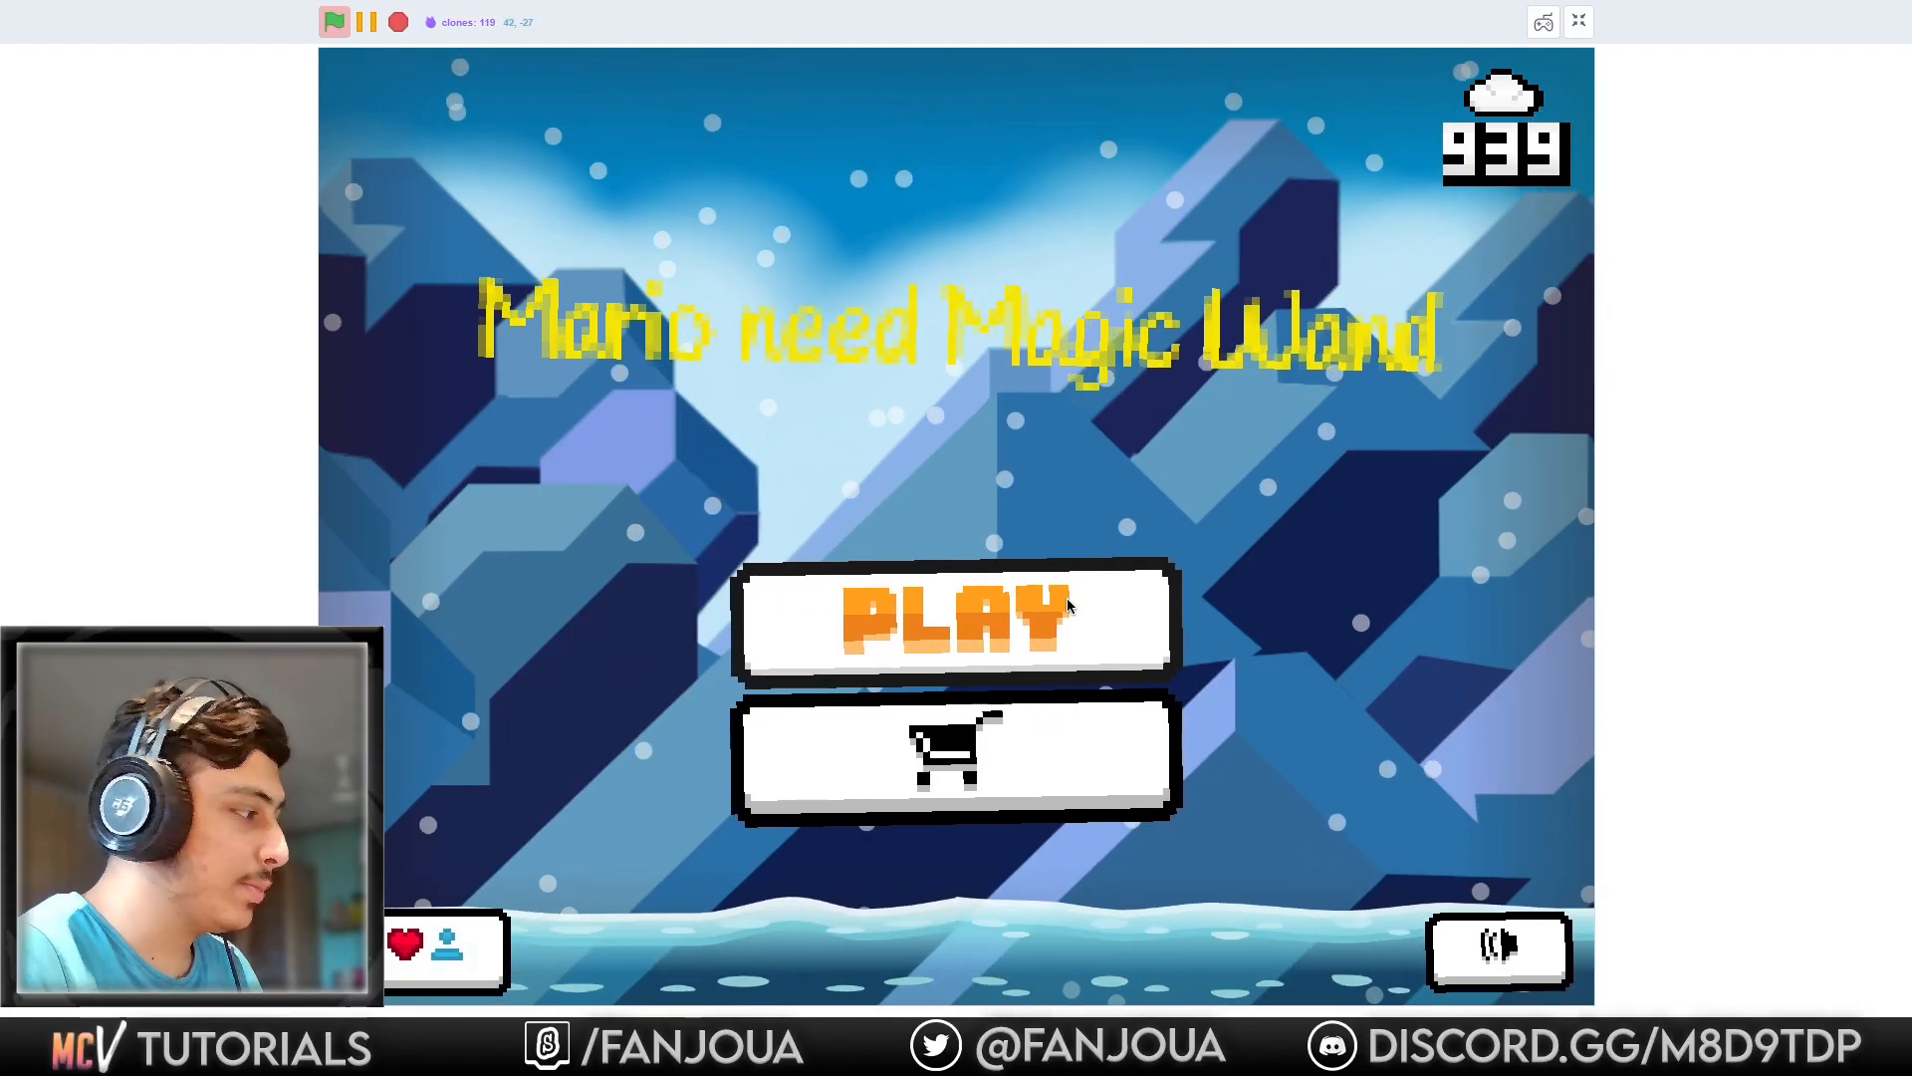
Start Mario need Magic Wand from the PLAY button on its snowy title screen.
click(956, 616)
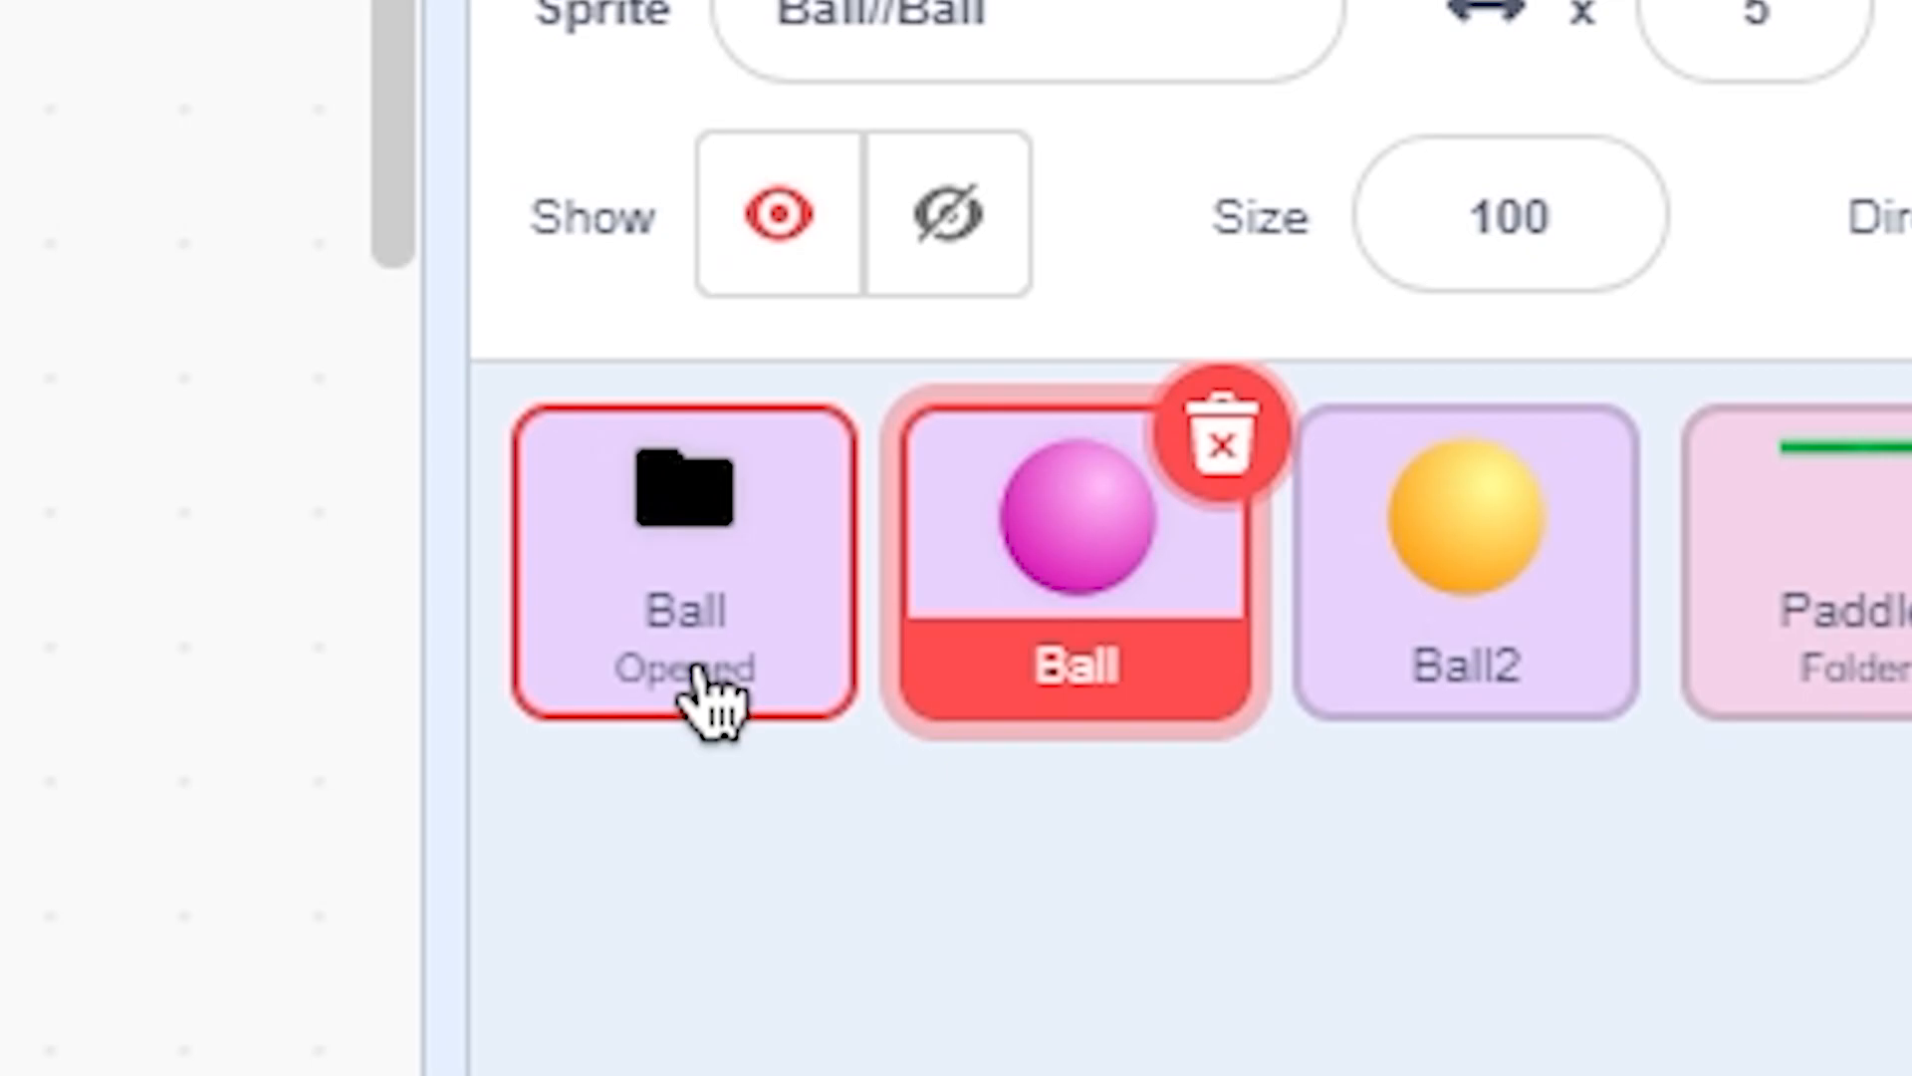
Show the Ball and Ball2 sprites inside the Ball folder next to the Paddle folder.
click(331, 24)
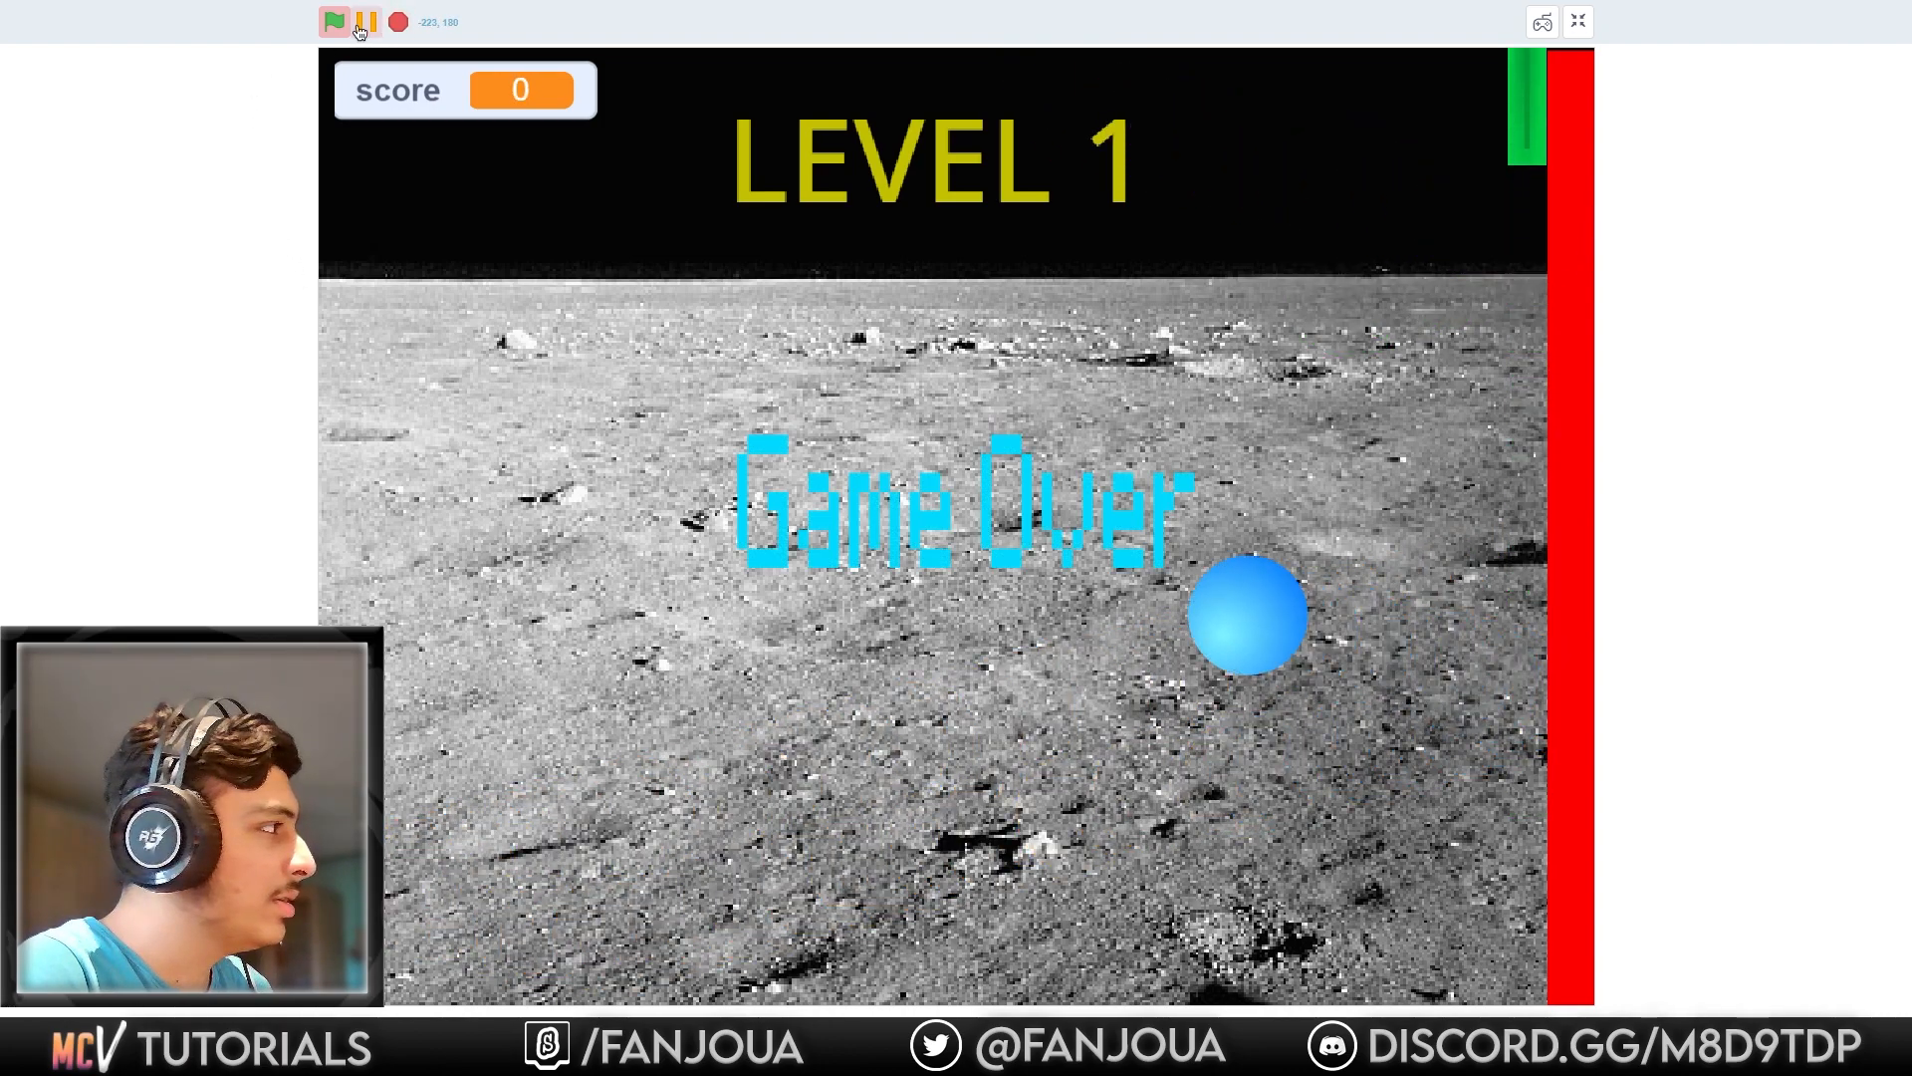
Restart the lunar paddle-ball game with the green flag so Level 1 plays and the score rises.
click(335, 24)
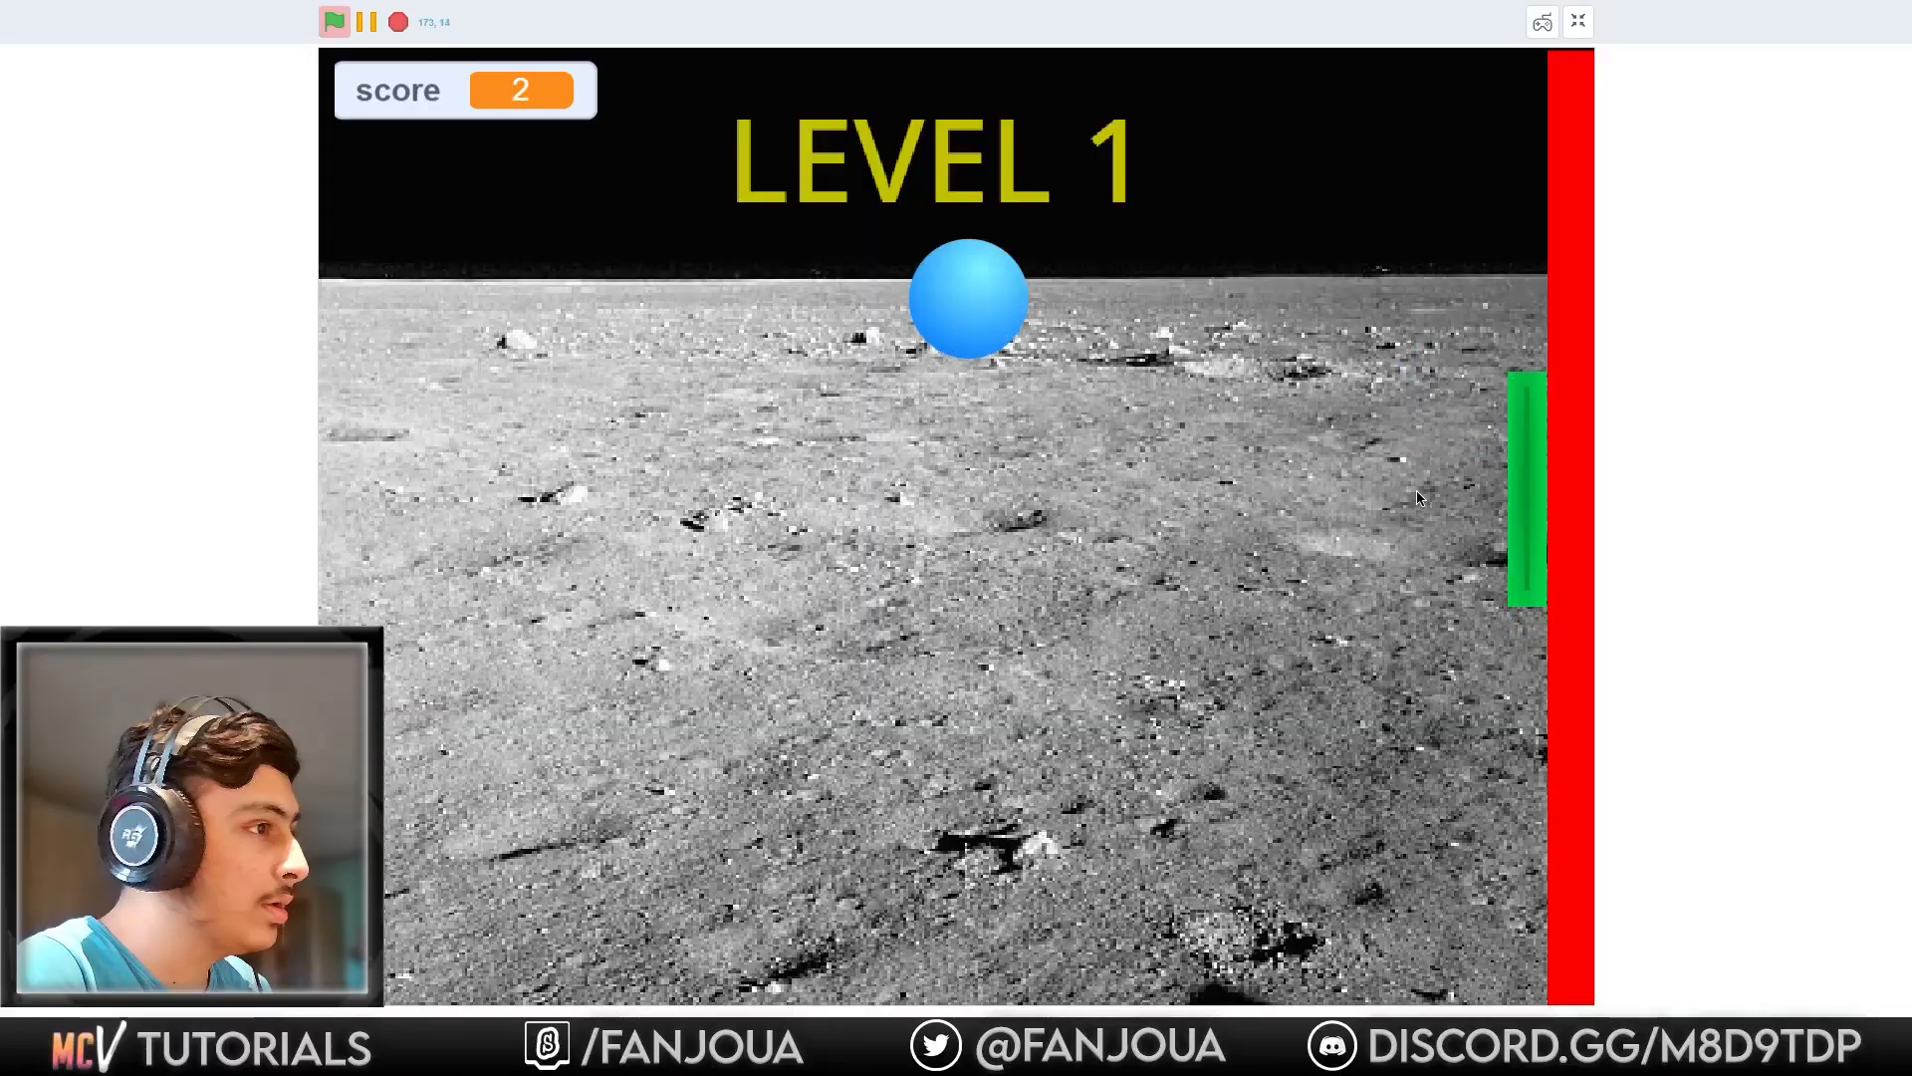